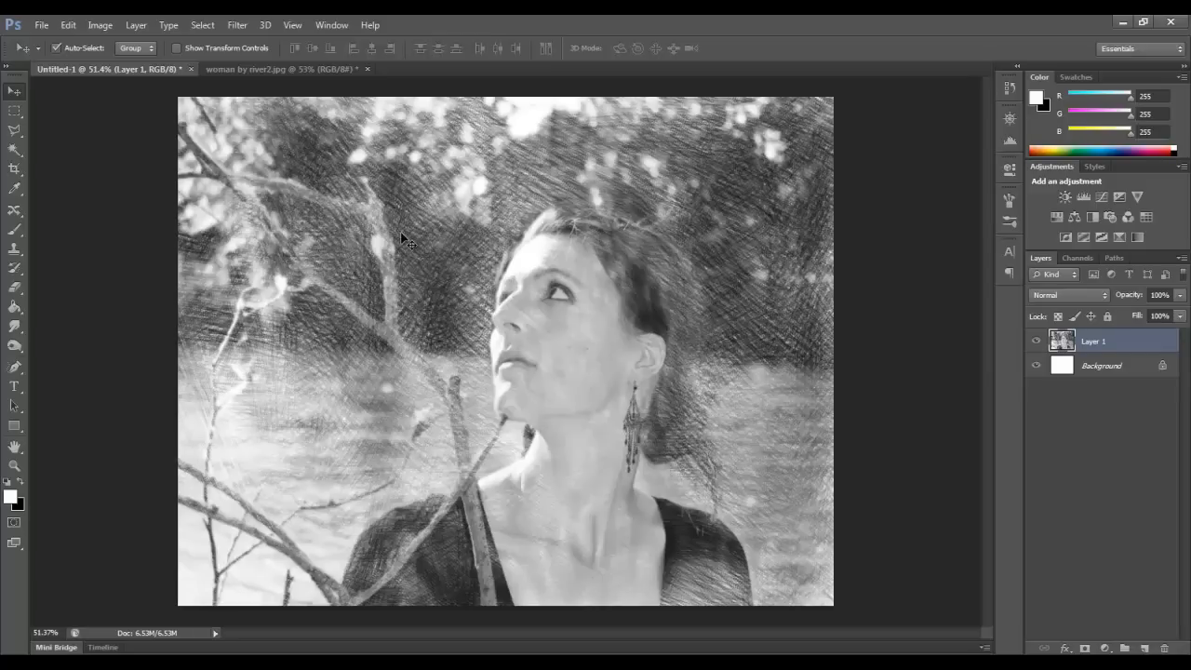
pyautogui.moveTo(413, 240)
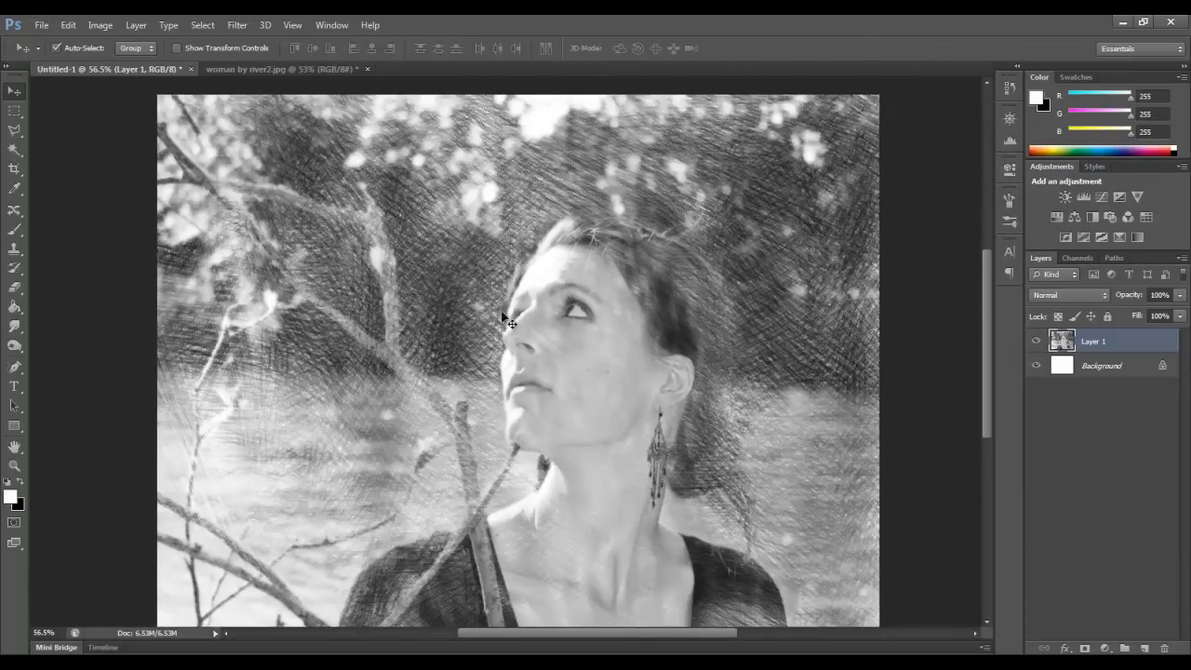
# Step: Switch from the finished sketch to the original 'woman by river2.jpg' photo
pyautogui.click(279, 69)
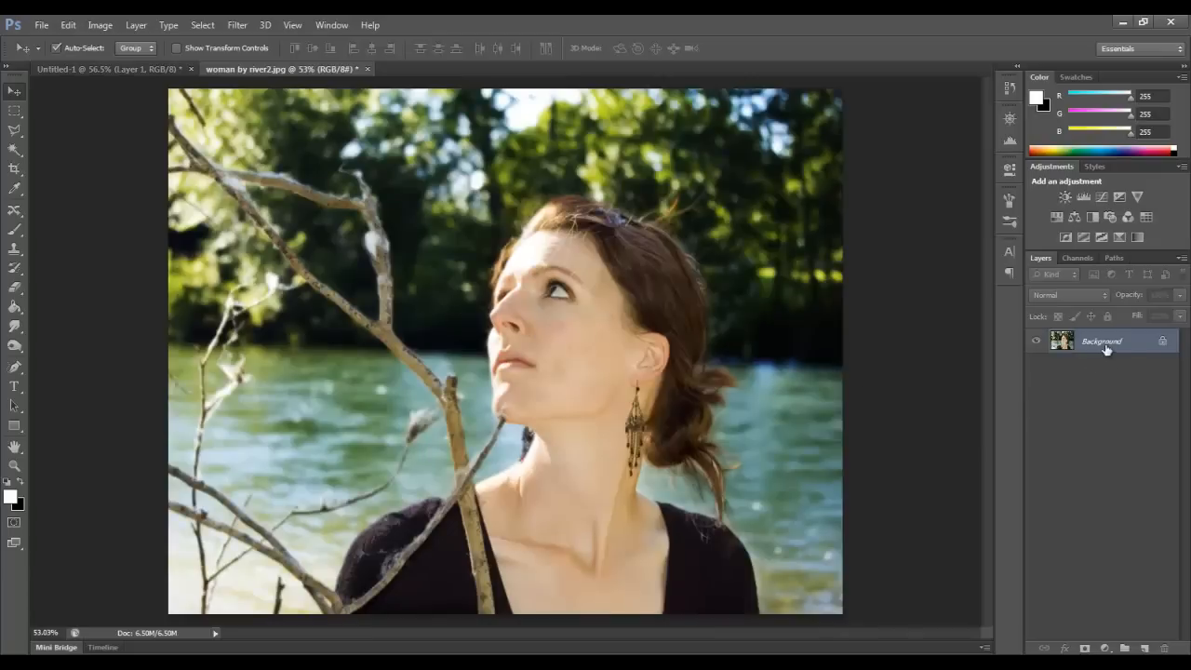
# Step: Duplicate and desaturate the photo, then add an inverted Color Dodge copy on top
pyautogui.press('ctrl+j')
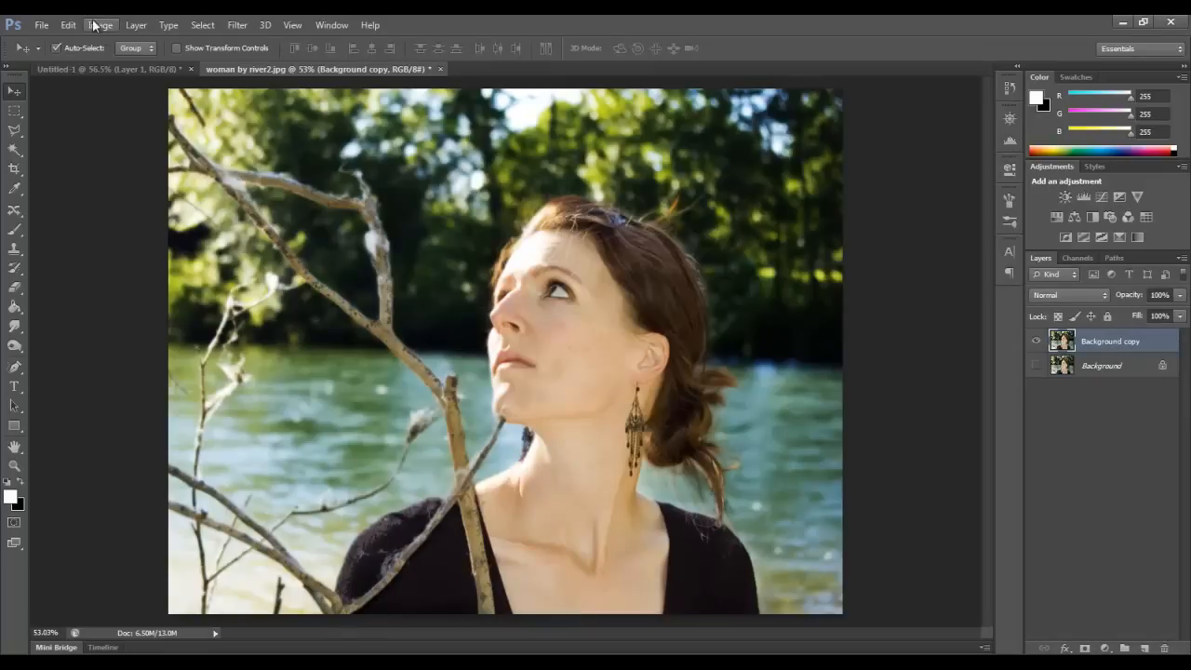
pyautogui.click(100, 25)
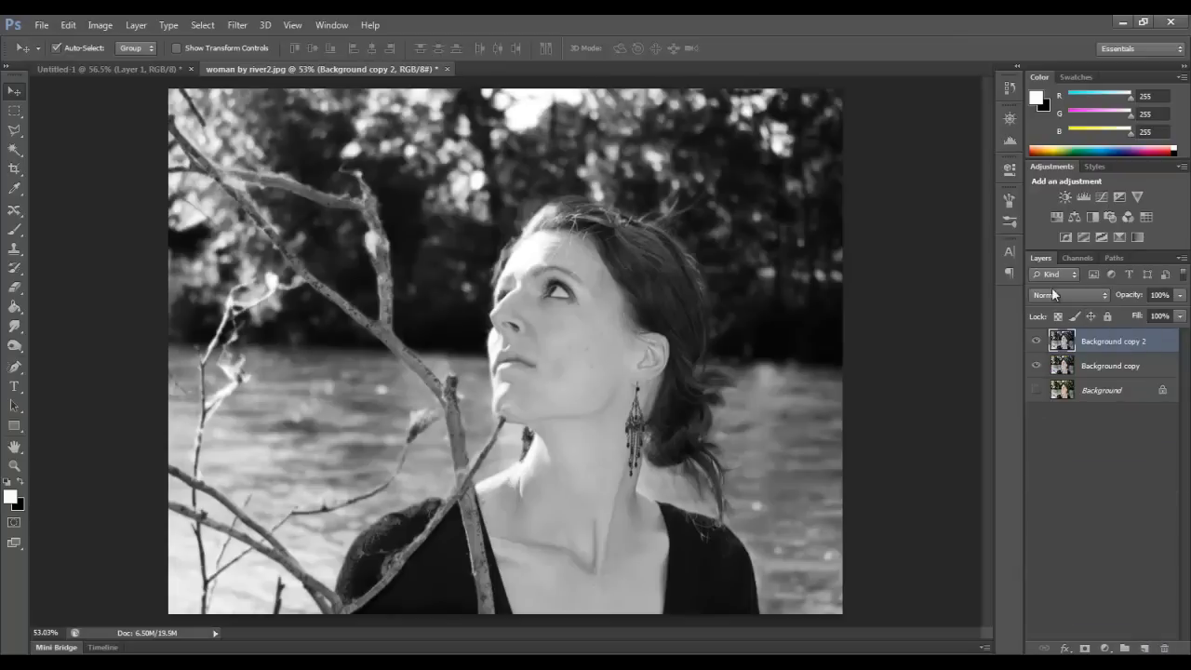
pyautogui.click(1065, 295)
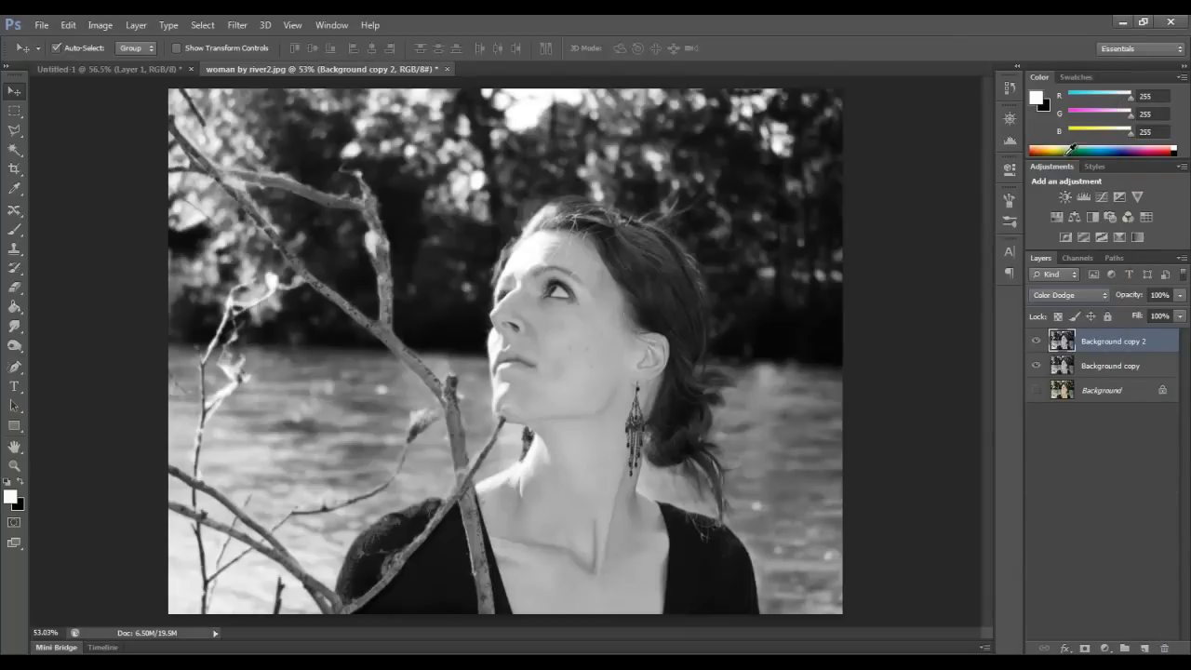
pyautogui.click(100, 25)
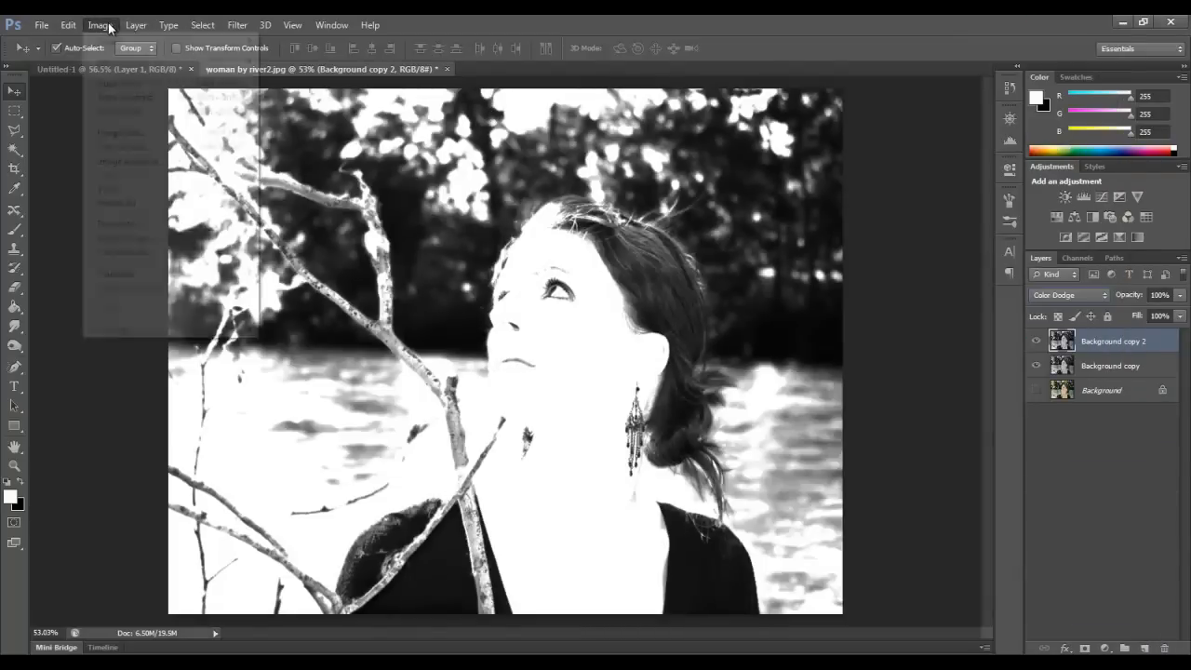
pyautogui.click(101, 25)
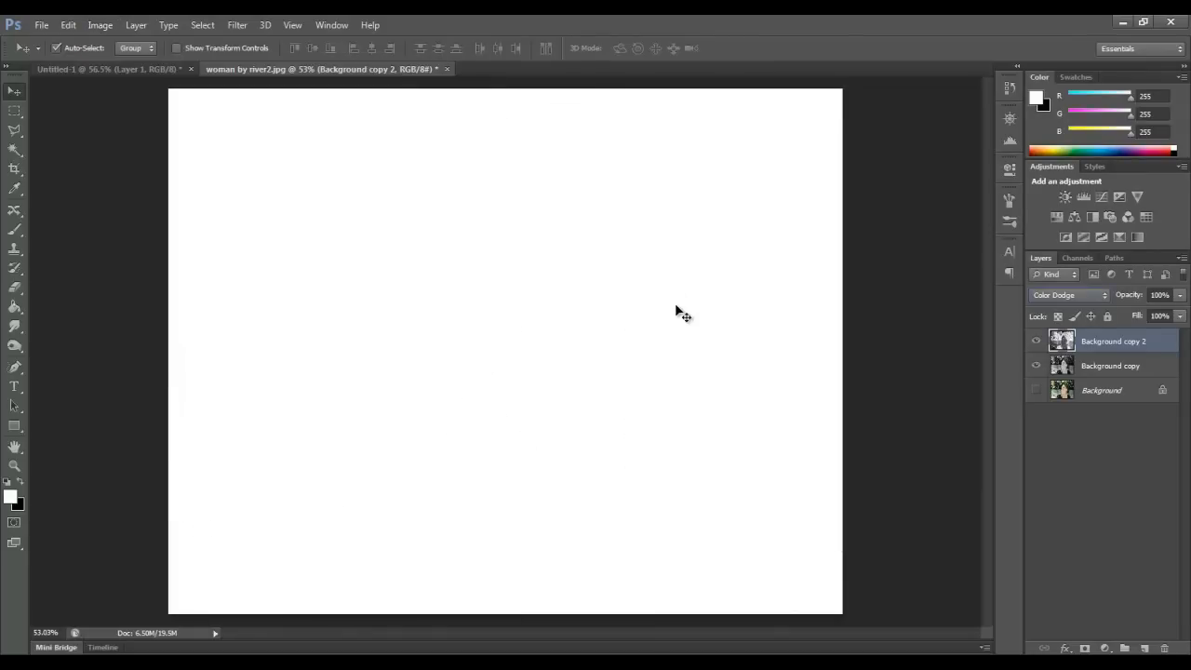
# Step: Preview a 4.1-pixel Gaussian Blur on the middle Background copy layer
pyautogui.click(1110, 365)
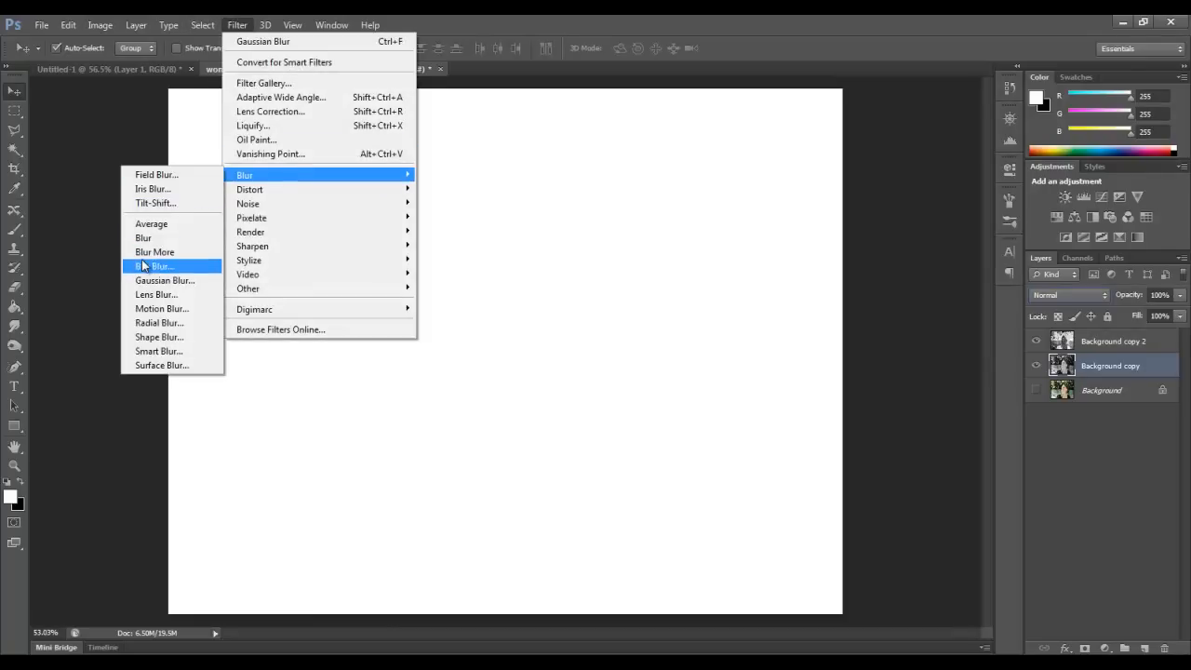
pyautogui.click(165, 280)
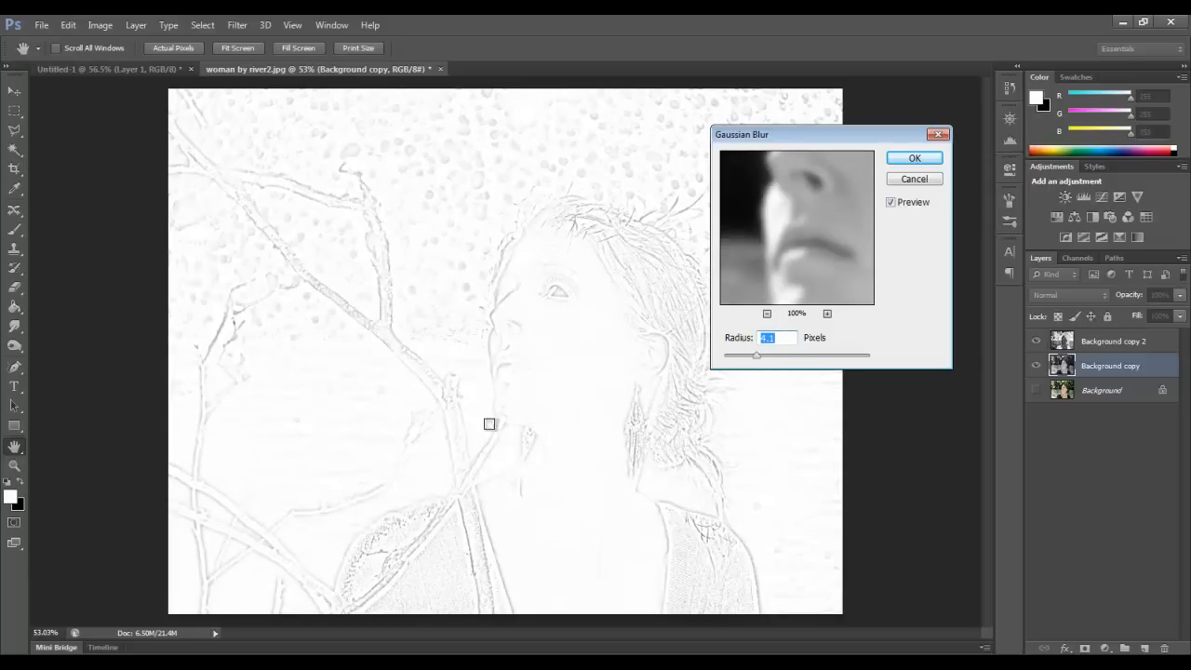
pyautogui.moveTo(672, 356)
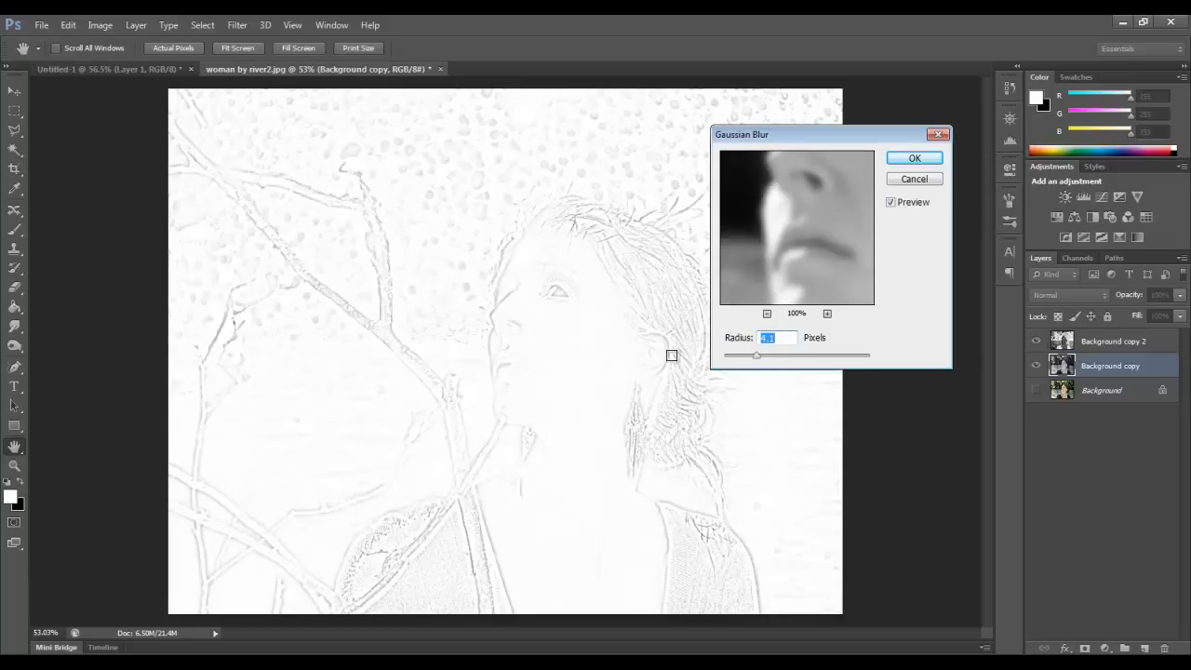
pyautogui.moveTo(504, 361)
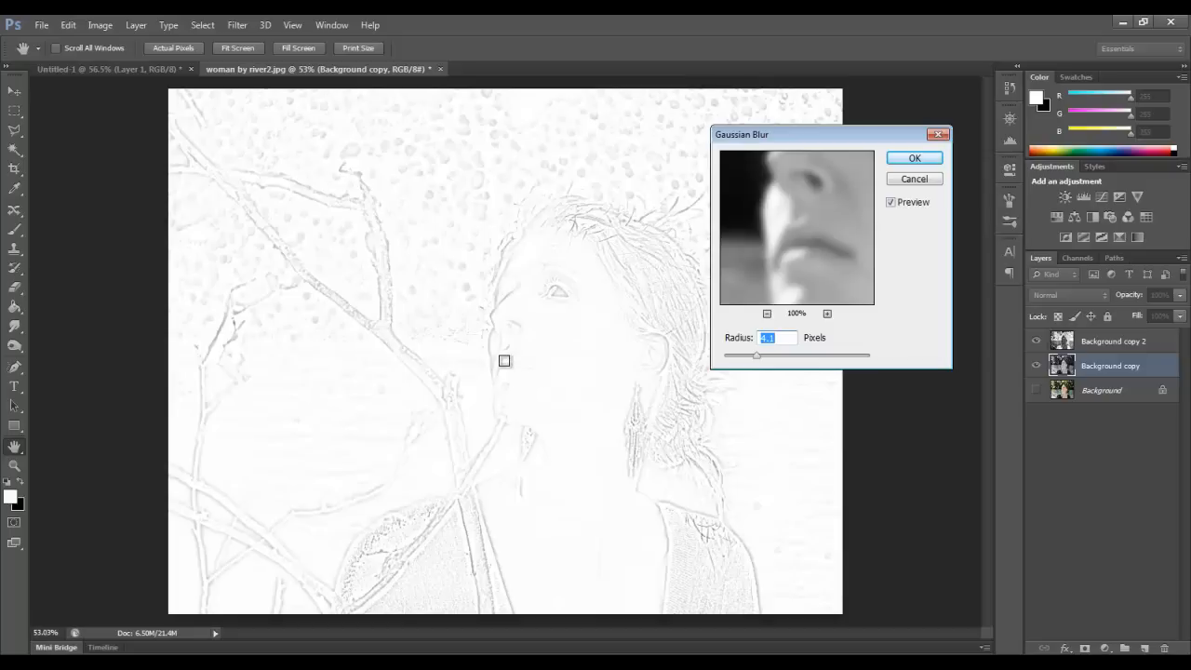
pyautogui.moveTo(574, 365)
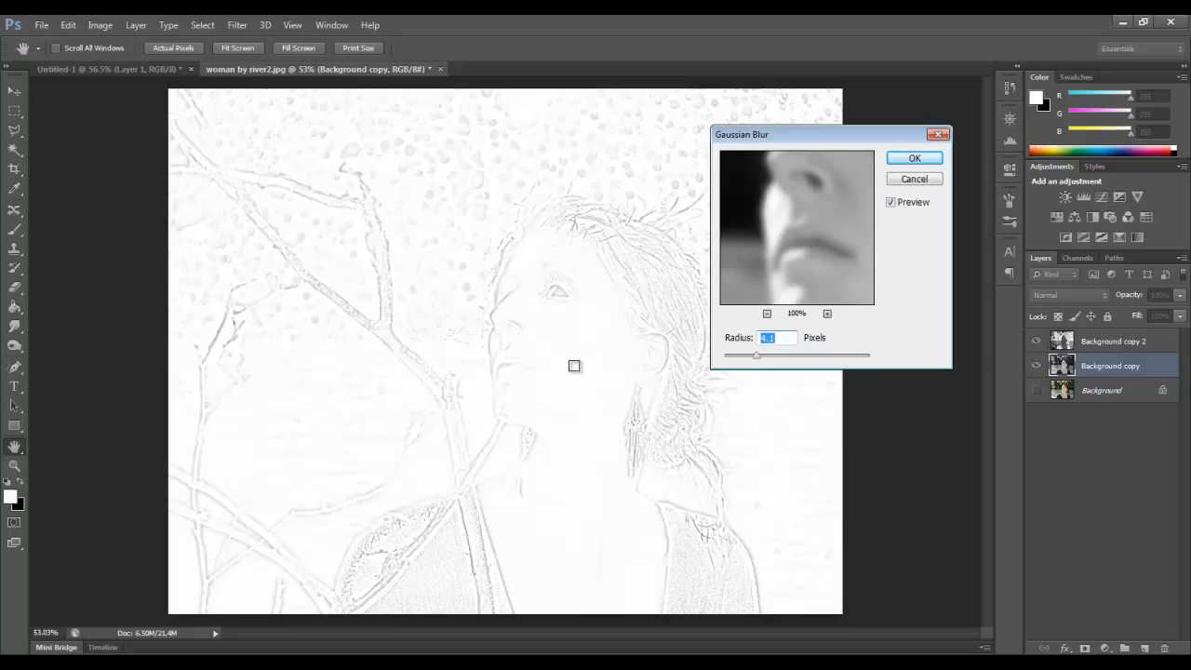
pyautogui.moveTo(606, 215)
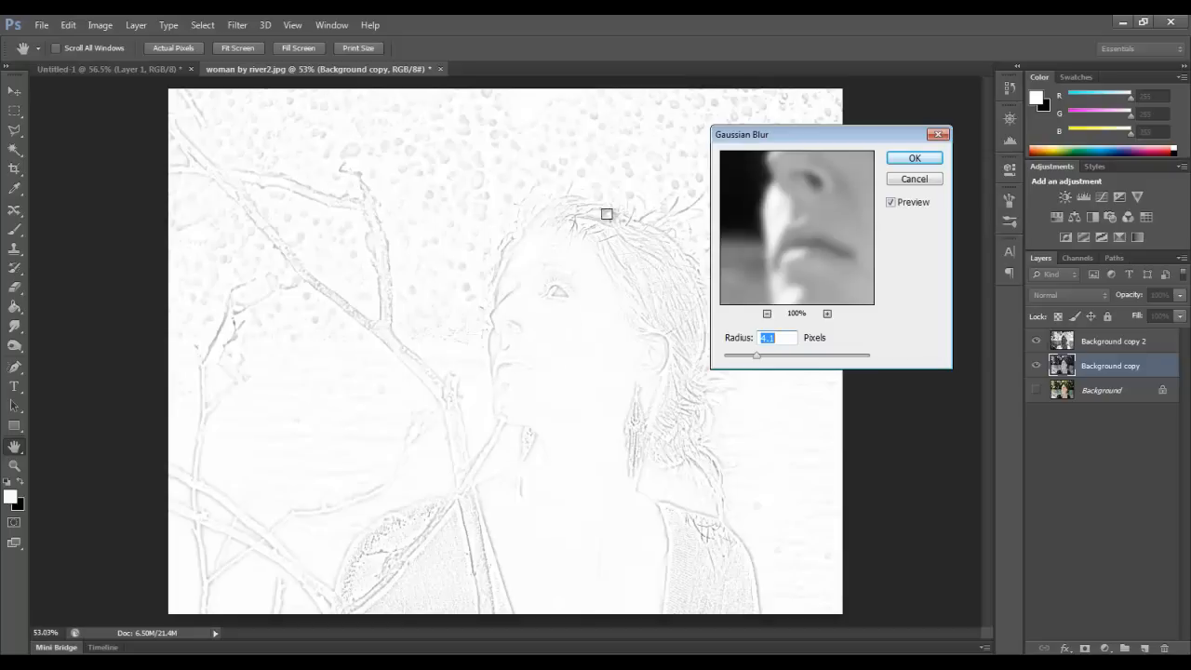
pyautogui.moveTo(575, 403)
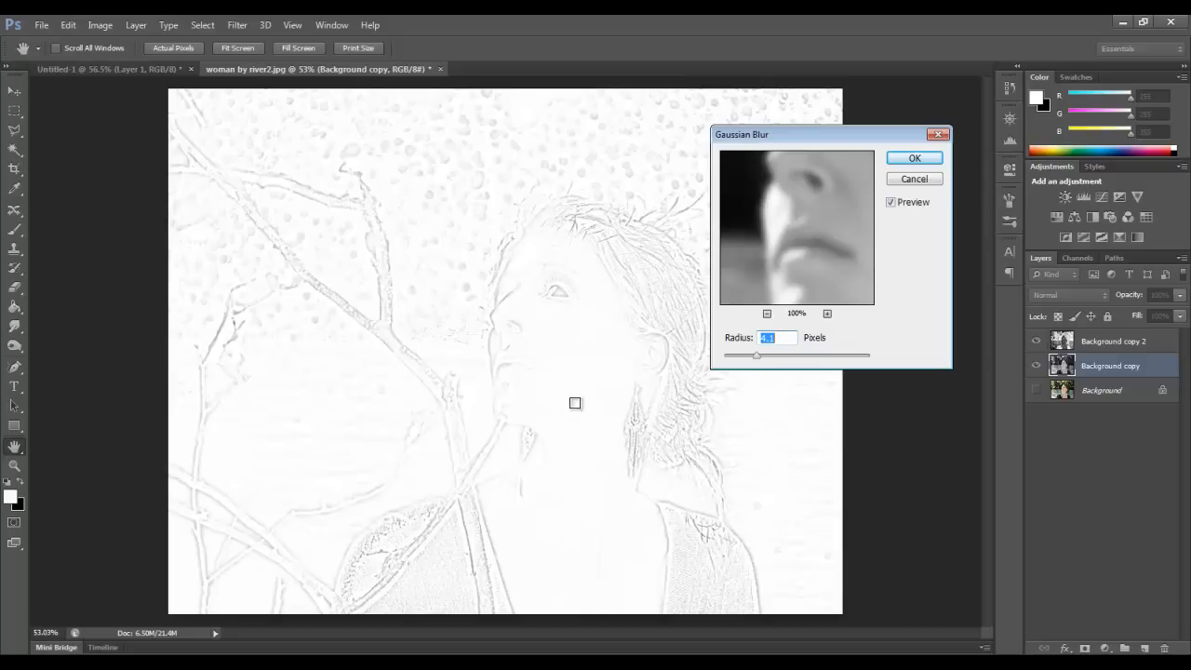
pyautogui.moveTo(591, 413)
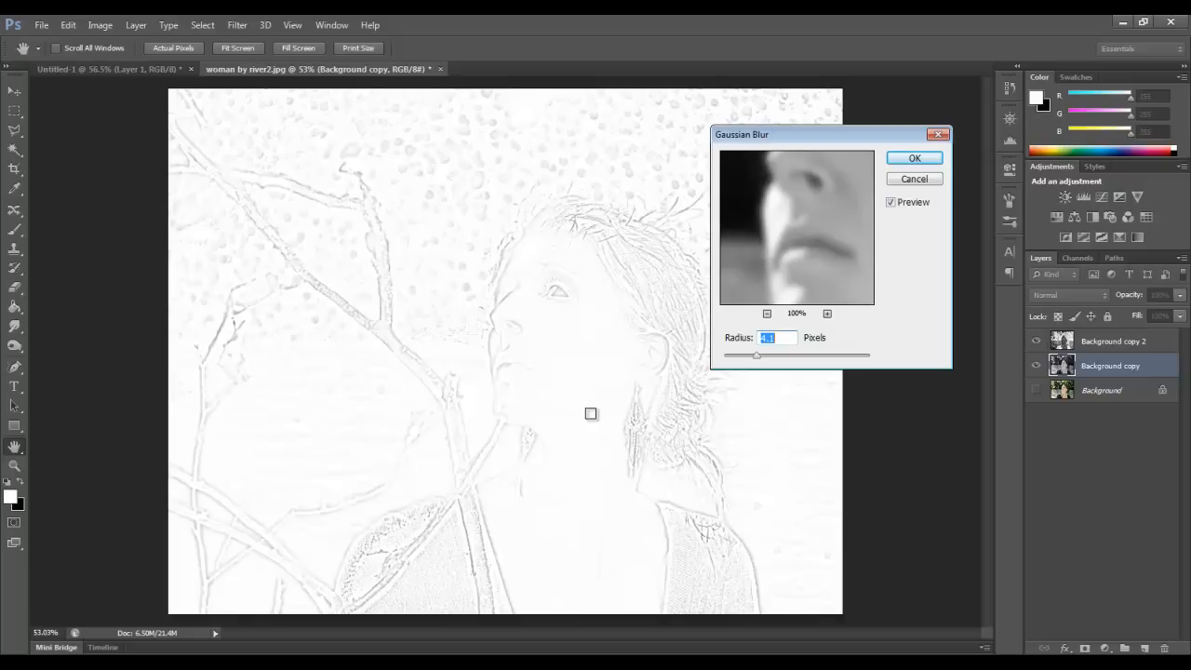
pyautogui.moveTo(583, 244)
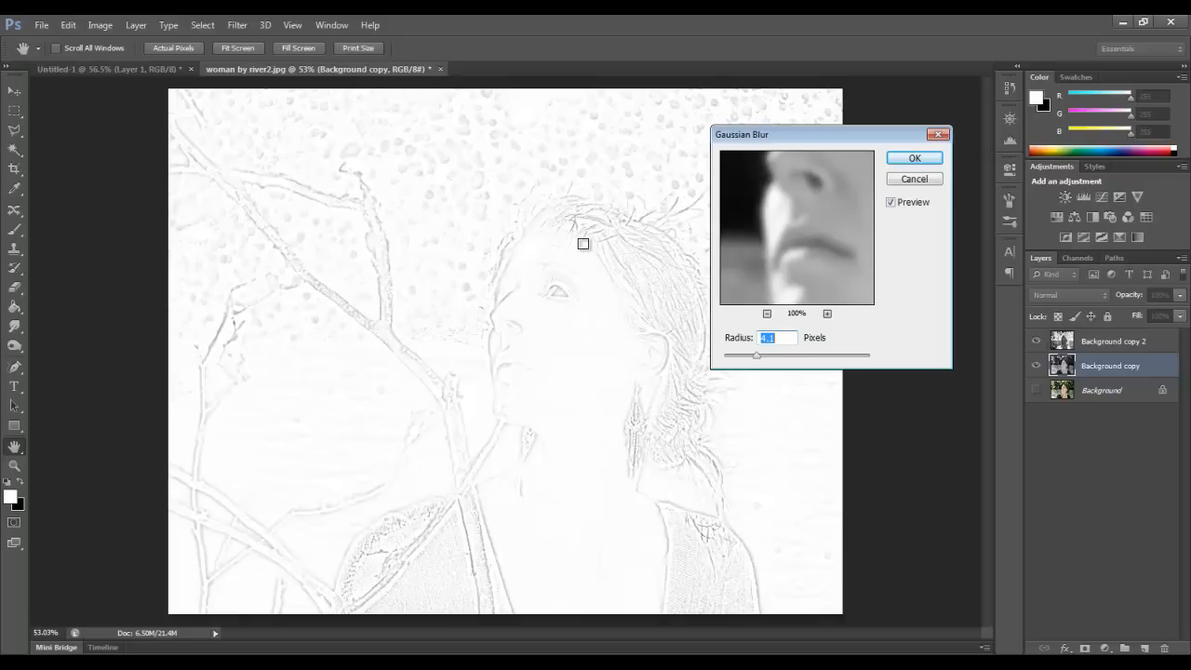
pyautogui.moveTo(608, 396)
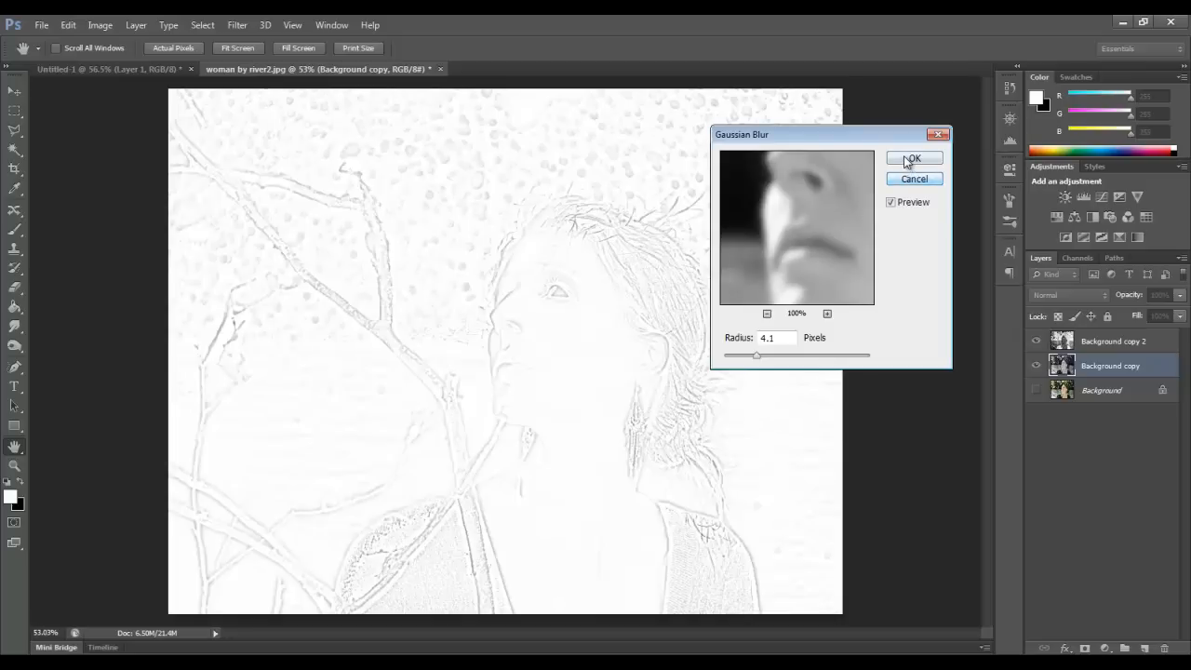
# Step: Apply the blur, duplicate the colour photo, and hide the original Background layer
pyautogui.click(914, 158)
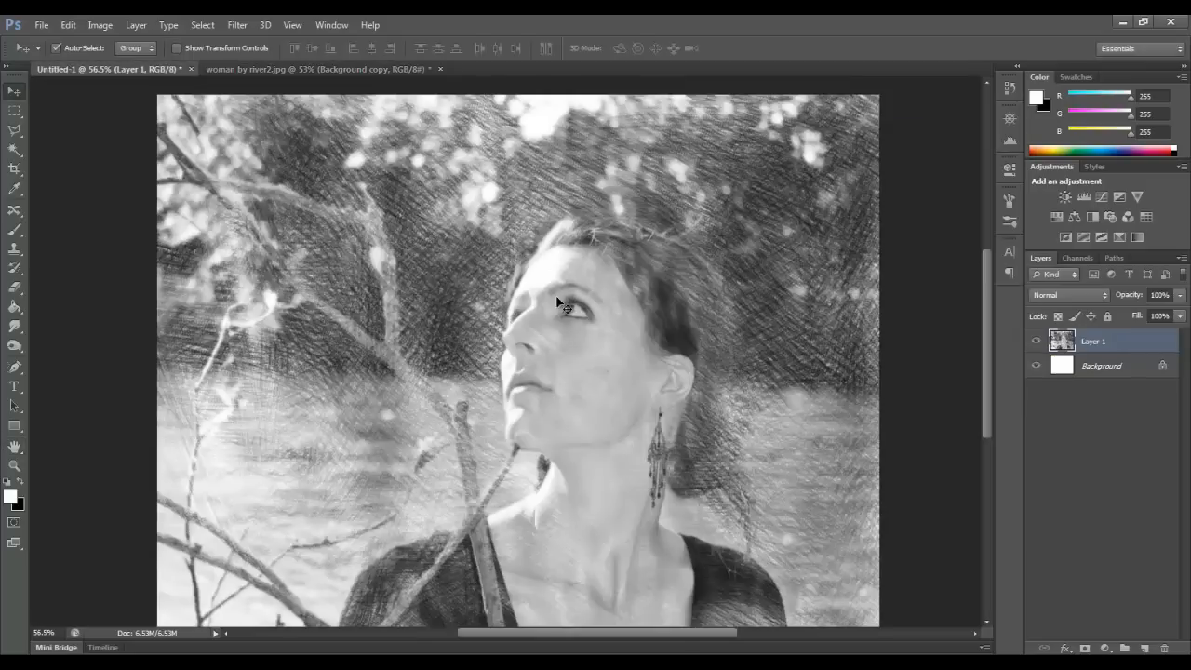
pyautogui.moveTo(572, 207)
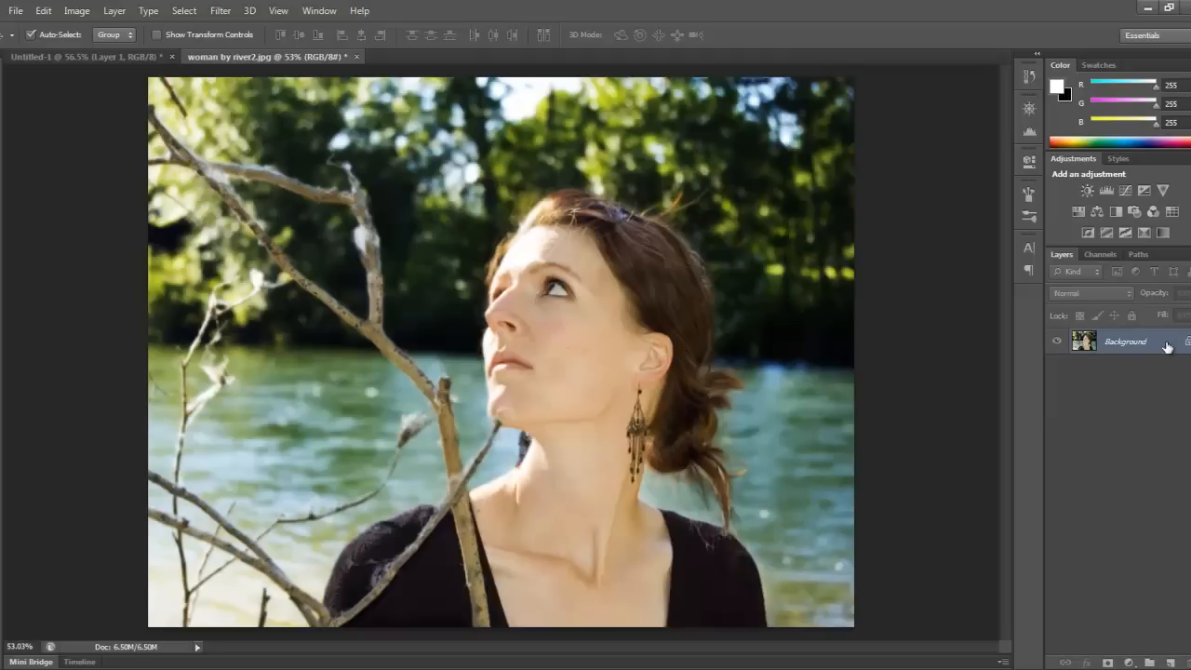
pyautogui.press('ctrl+j')
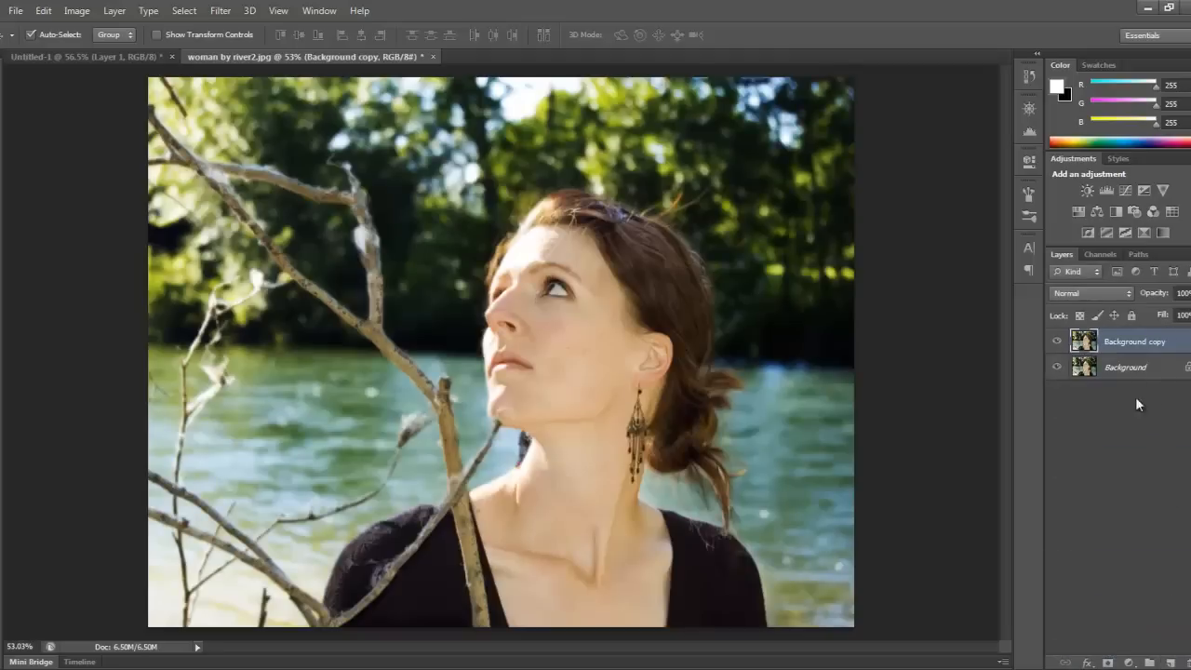
pyautogui.click(1056, 367)
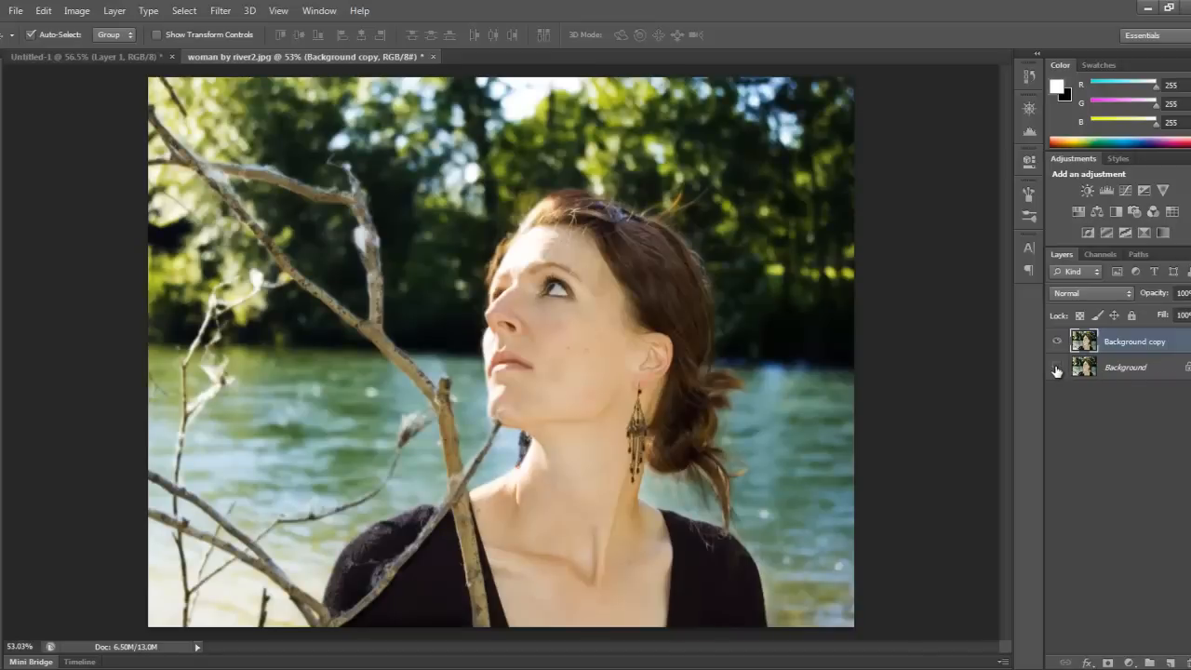
pyautogui.click(1124, 366)
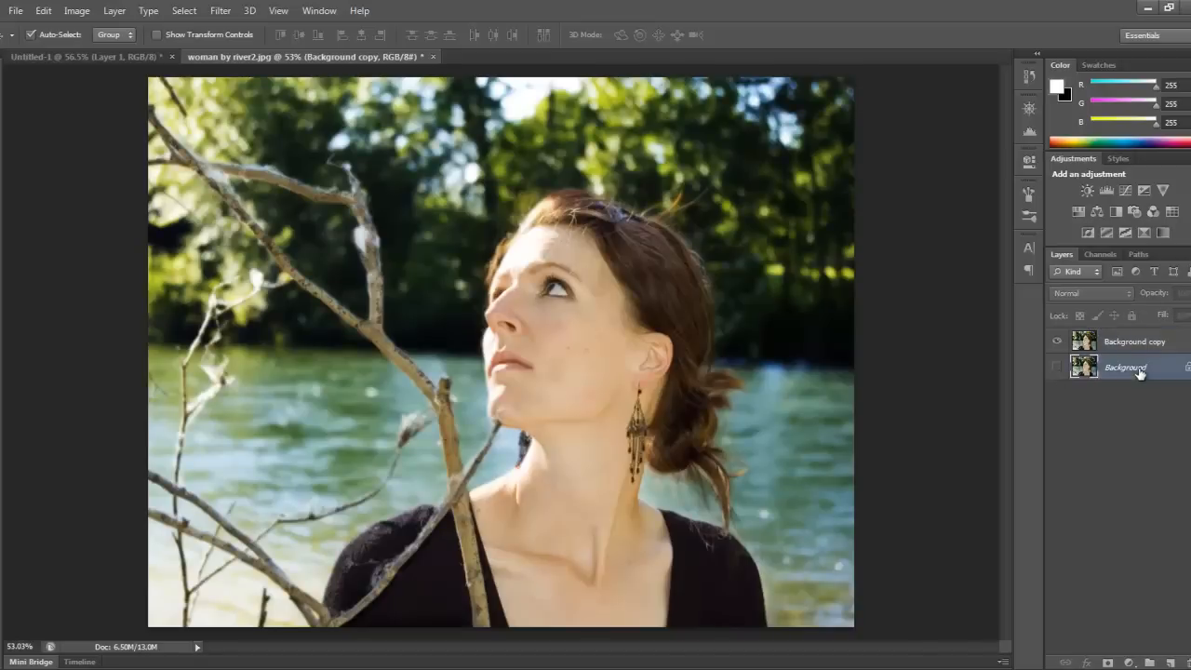
pyautogui.click(1126, 366)
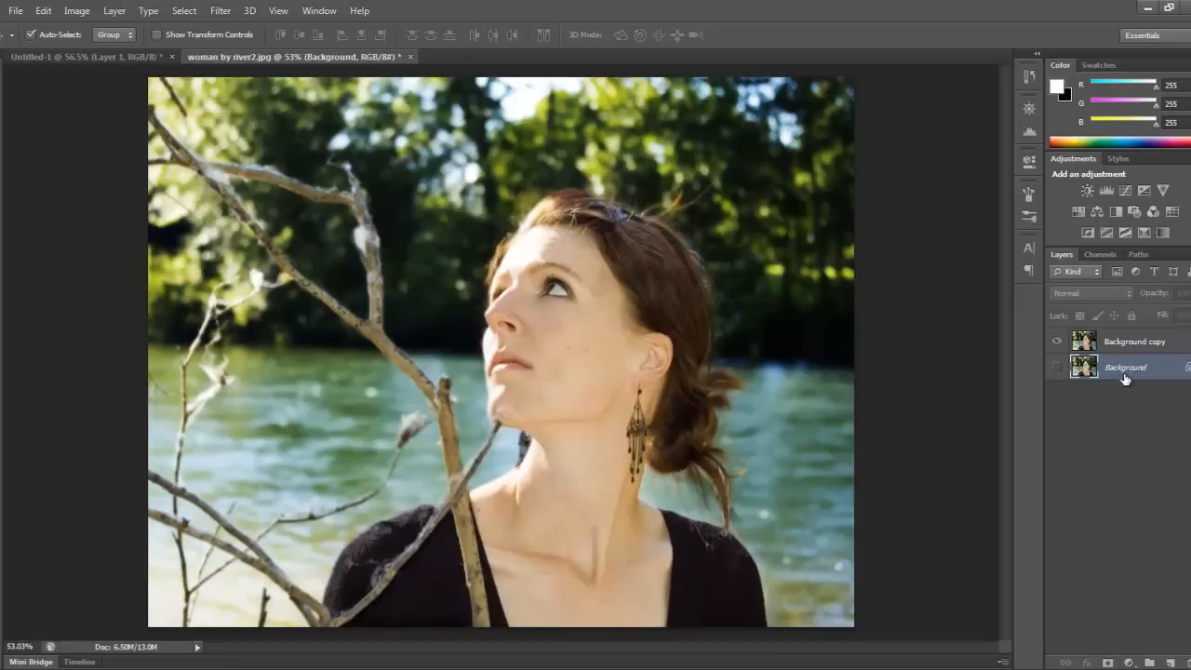
pyautogui.moveTo(1154, 388)
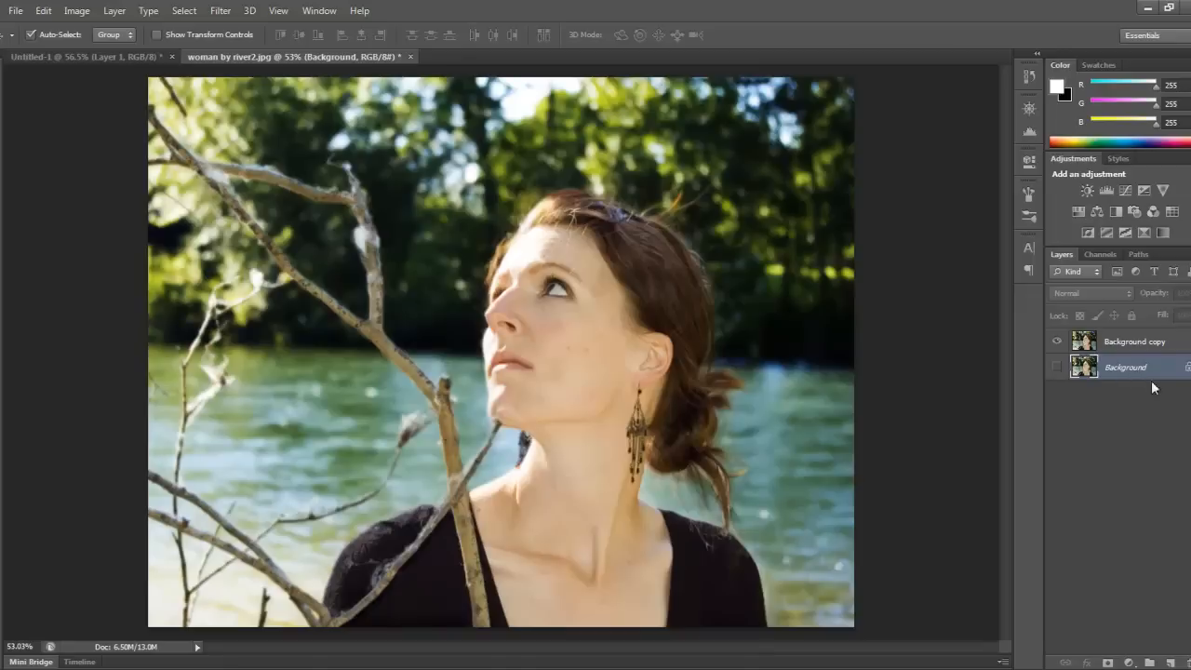
pyautogui.moveTo(1147, 445)
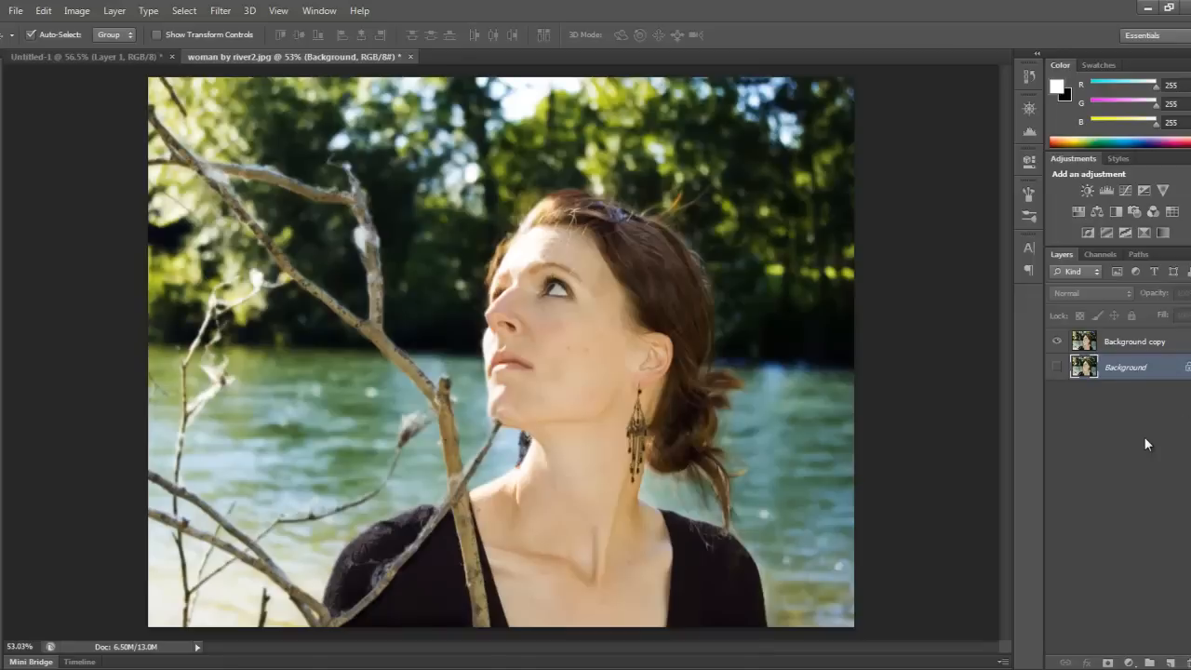
pyautogui.moveTo(1089, 368)
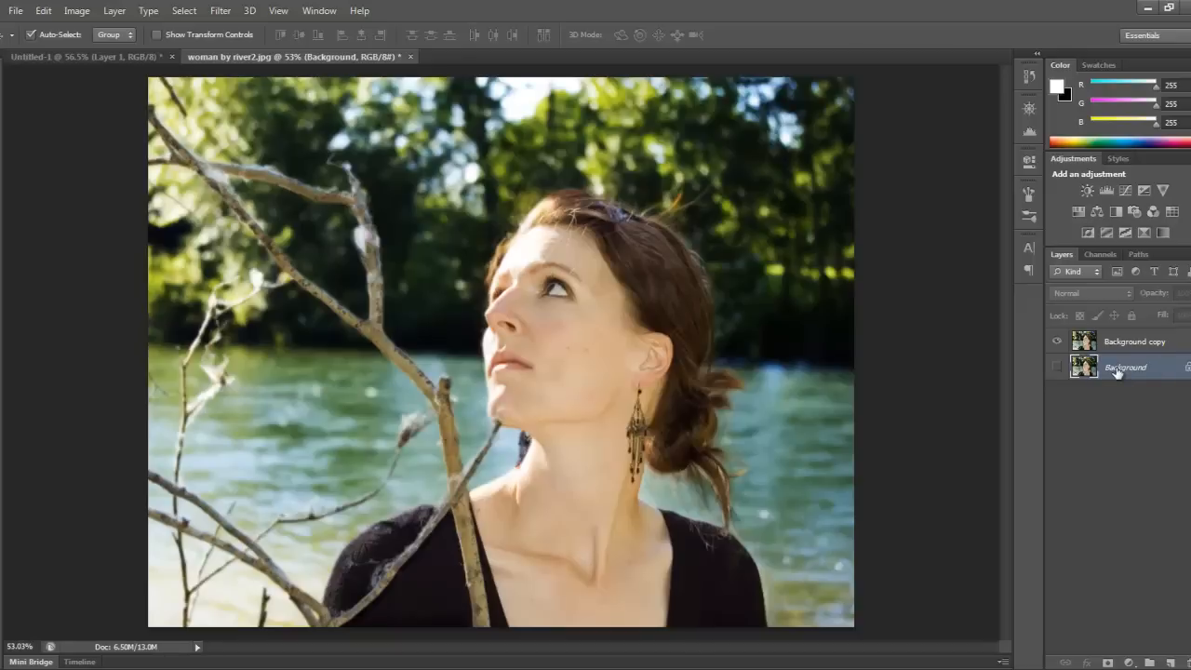
pyautogui.moveTo(1148, 603)
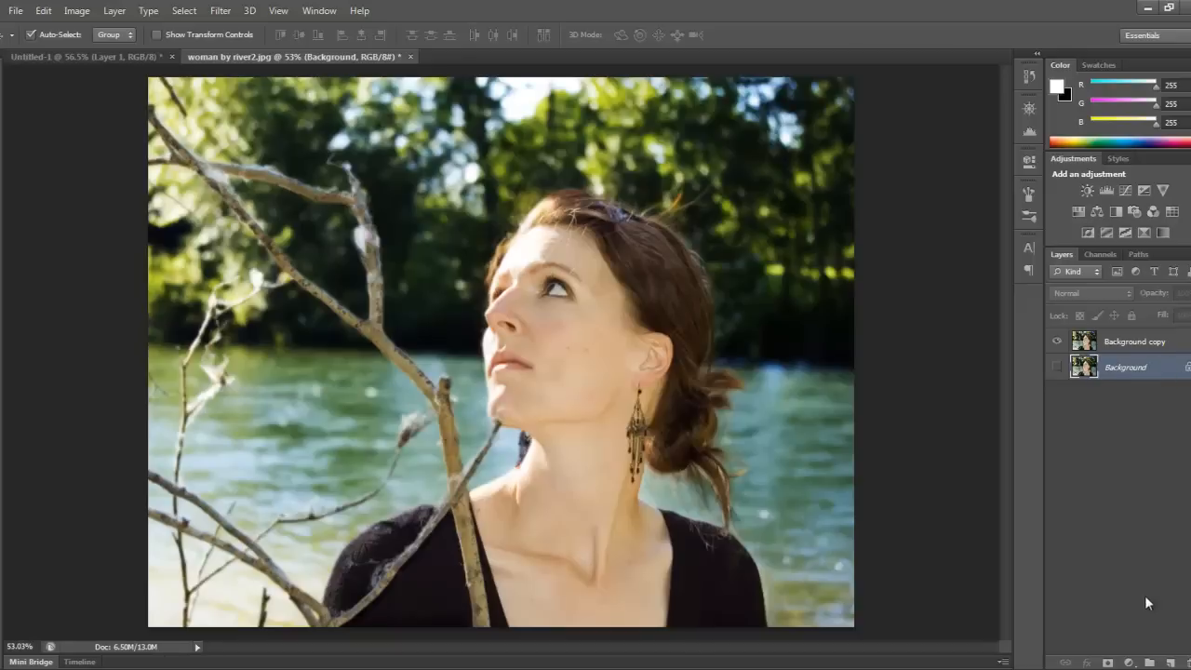
# Step: Give the Background copy layer the new name 'working layer'
pyautogui.click(1133, 341)
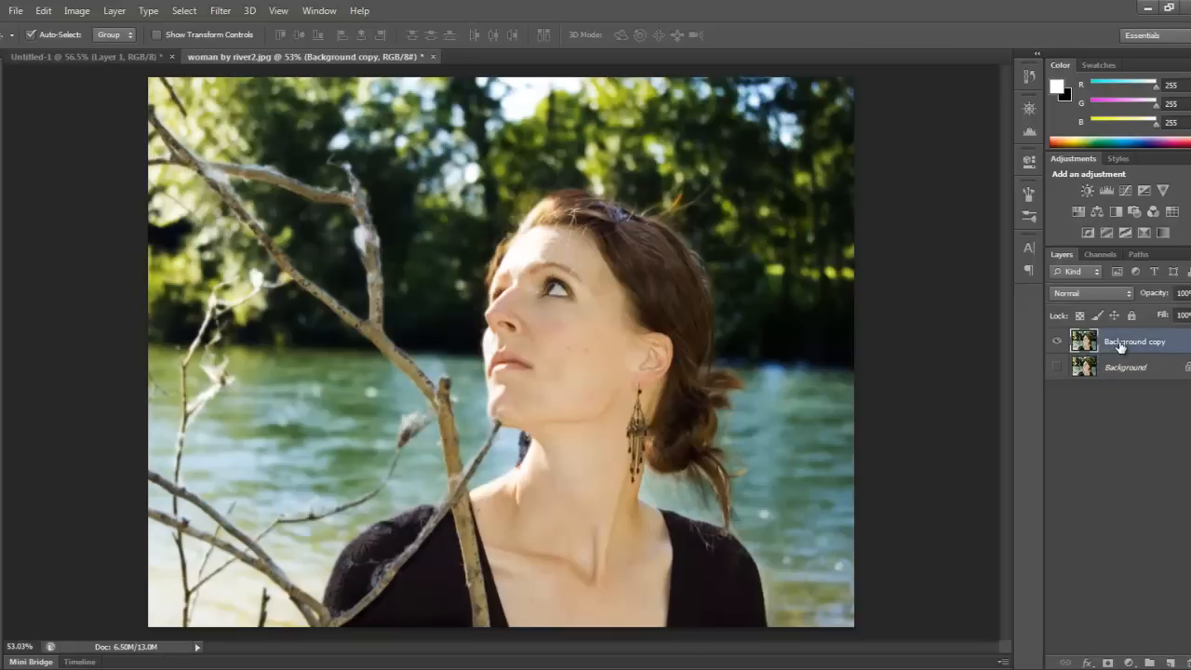
pyautogui.doubleClick(1134, 342)
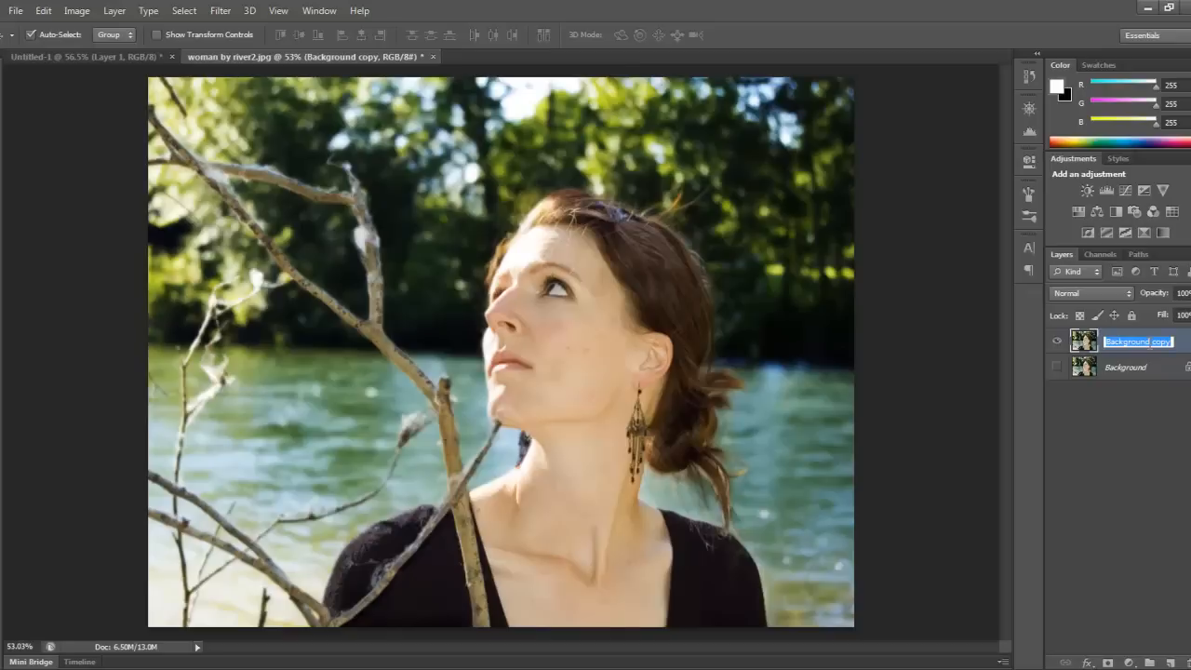
pyautogui.write('working layer')
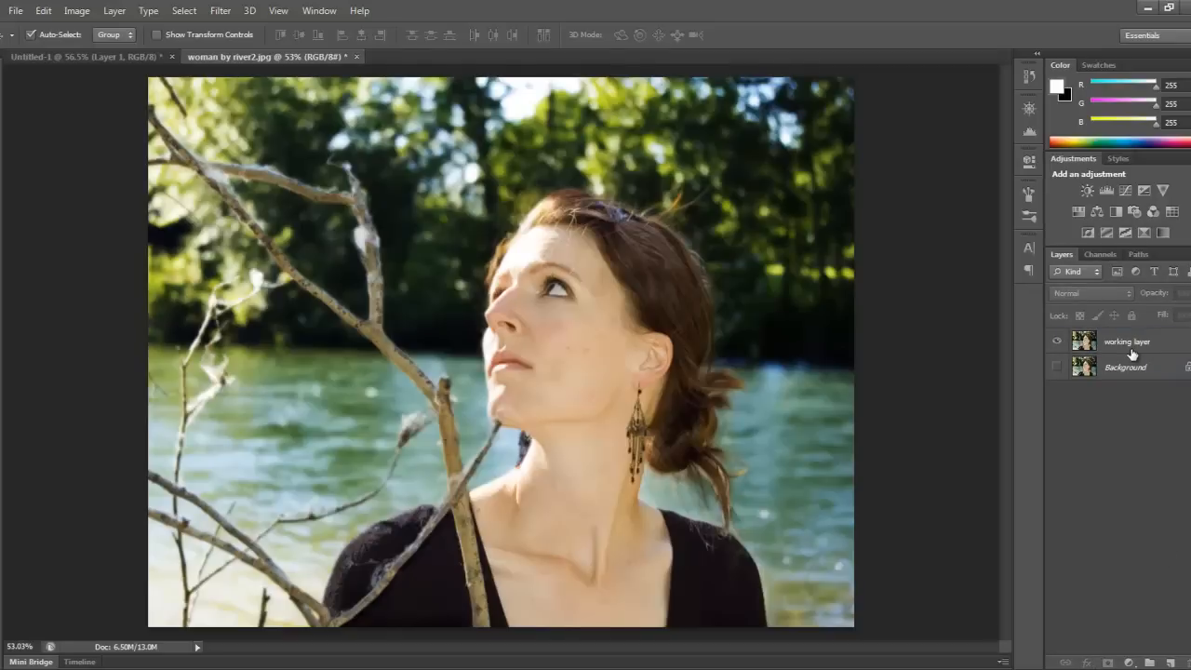
pyautogui.click(76, 10)
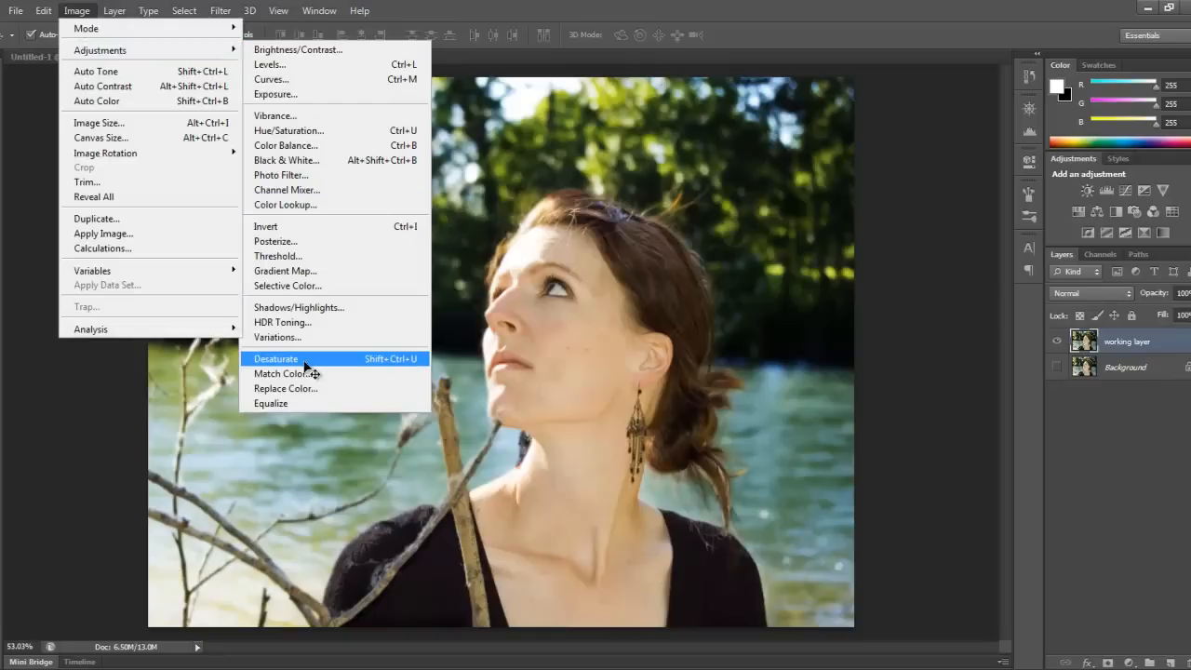
# Step: Desaturate the working layer and create a new layer named 'bg color'
pyautogui.click(276, 359)
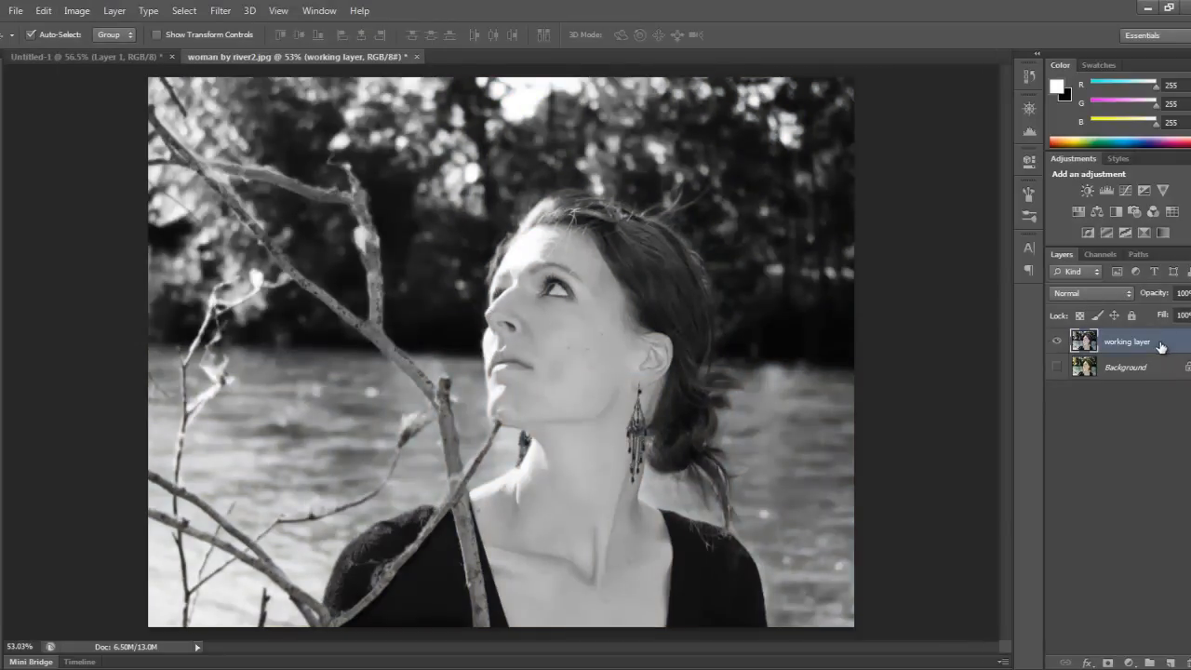
pyautogui.click(114, 11)
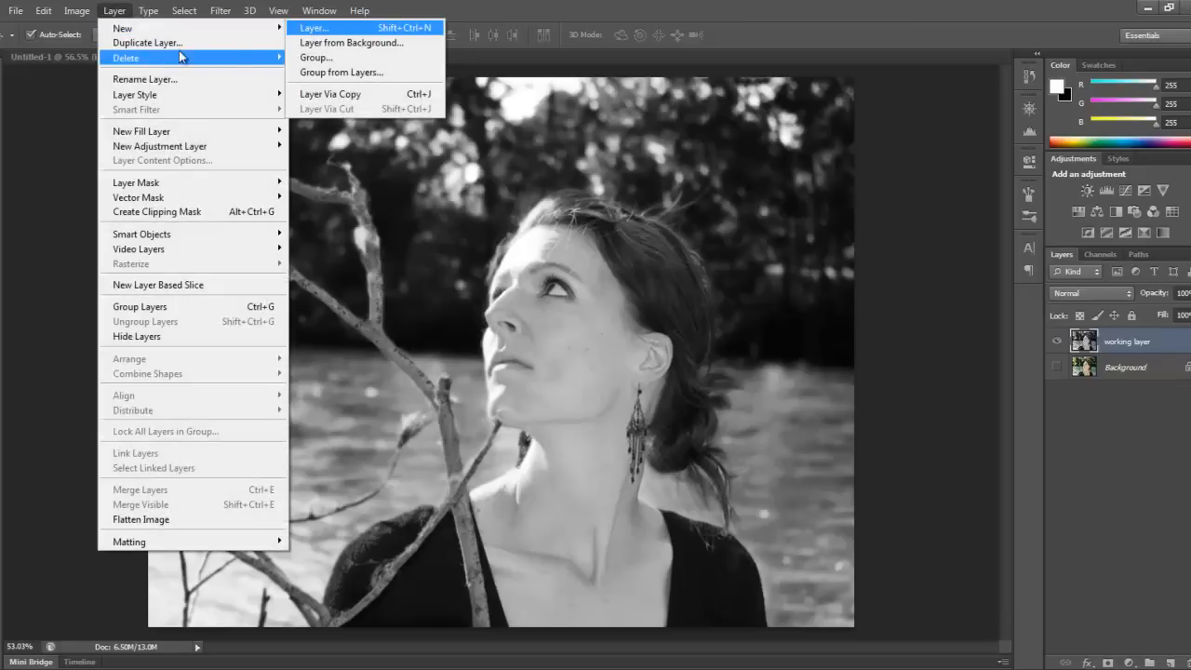
pyautogui.click(314, 26)
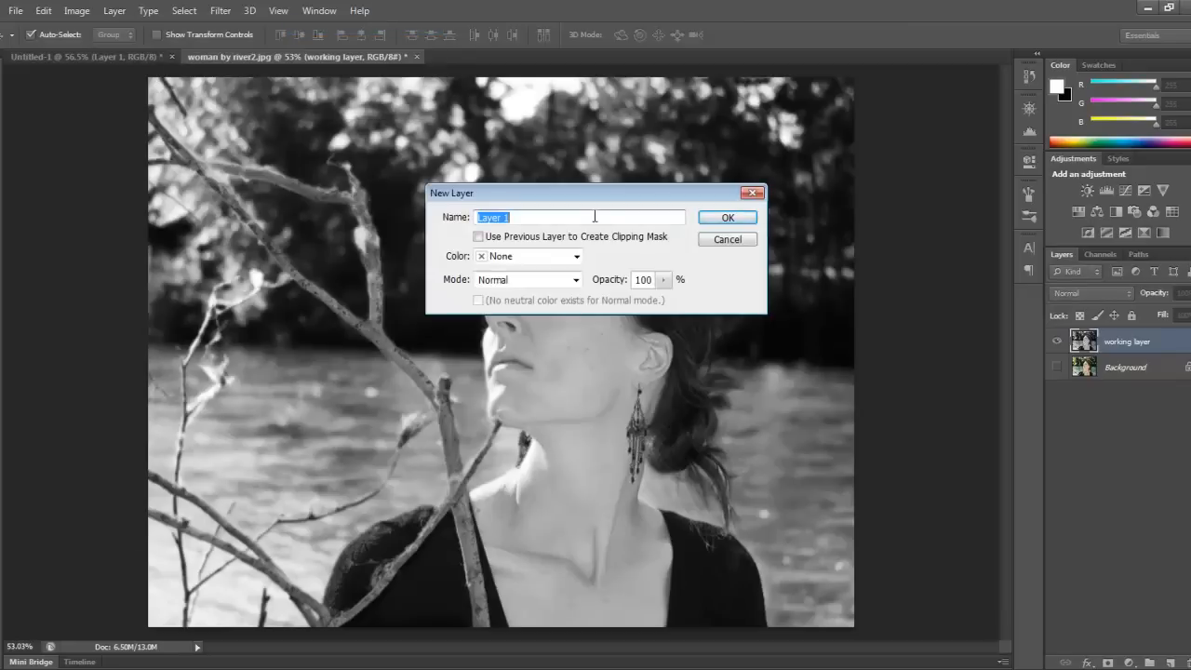
pyautogui.write('bg col')
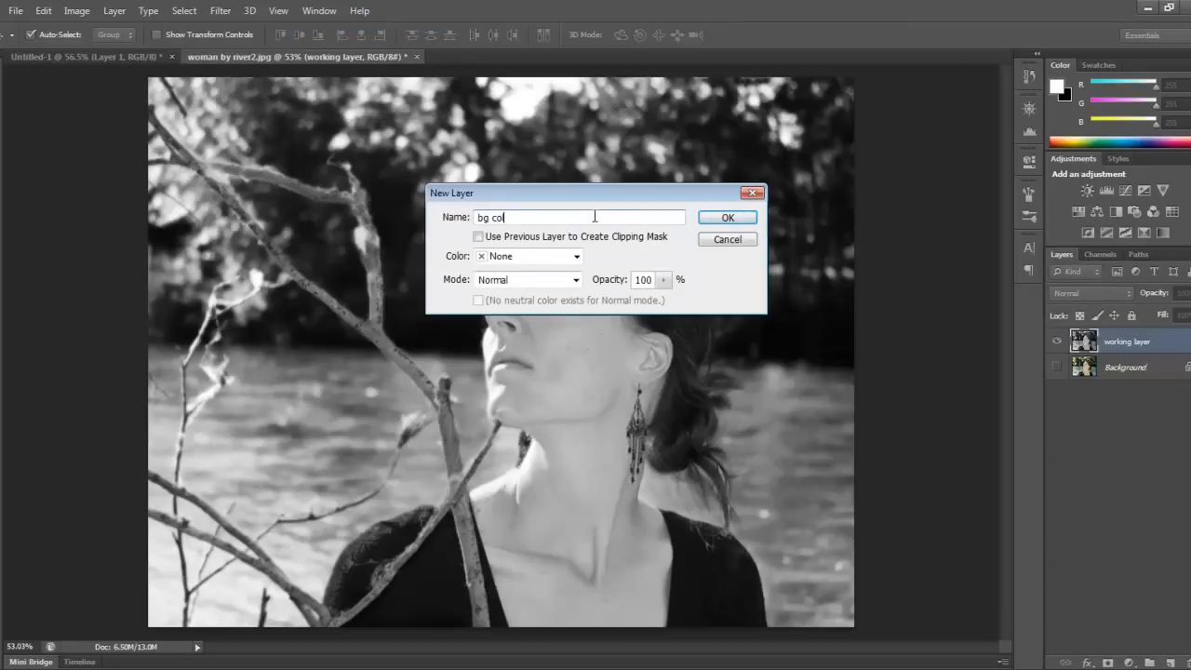
pyautogui.write('lor')
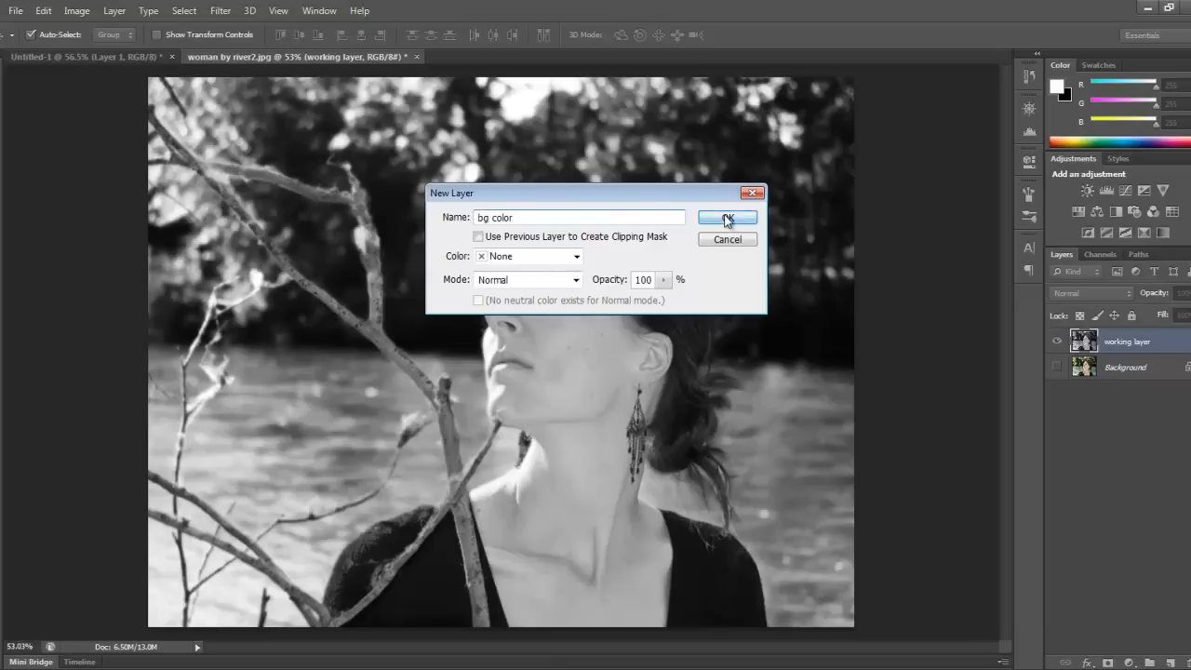
pyautogui.click(728, 218)
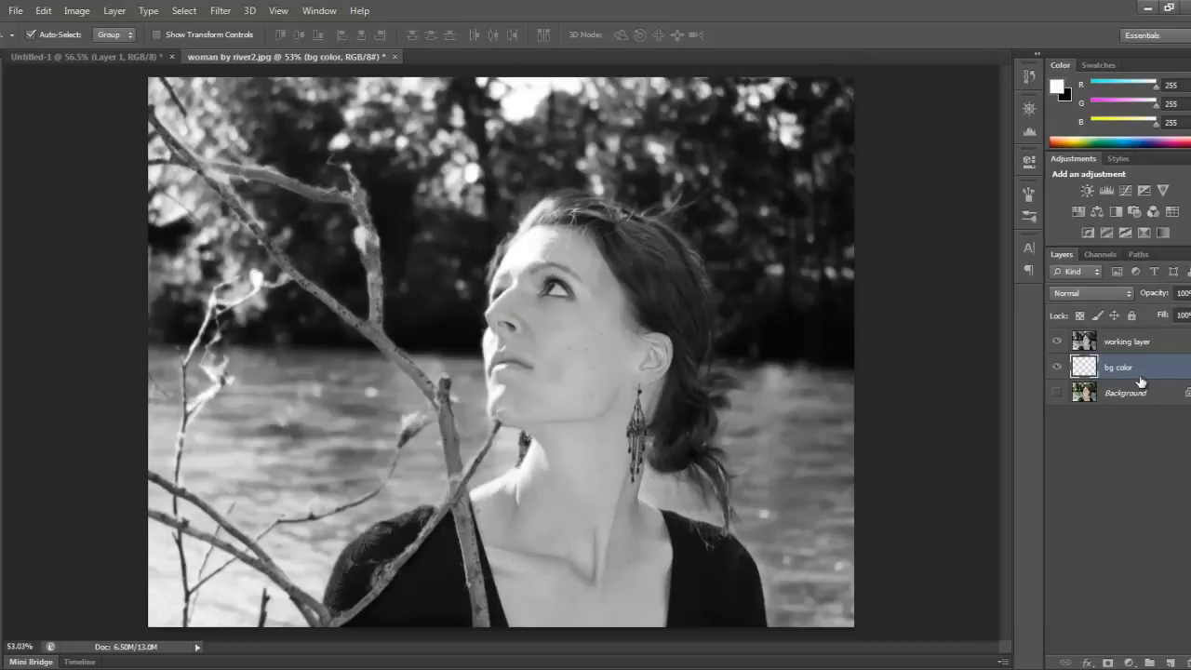
# Step: Fill the bg color layer with white, then show the working layer again
pyautogui.click(1127, 340)
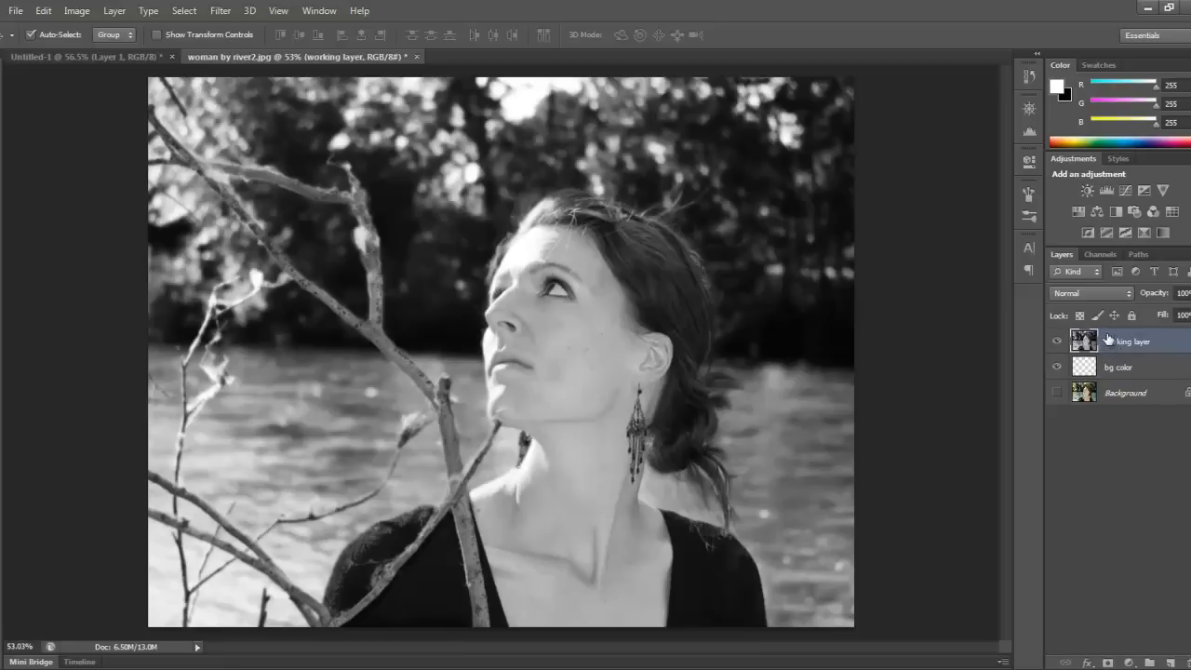
pyautogui.doubleClick(1131, 340)
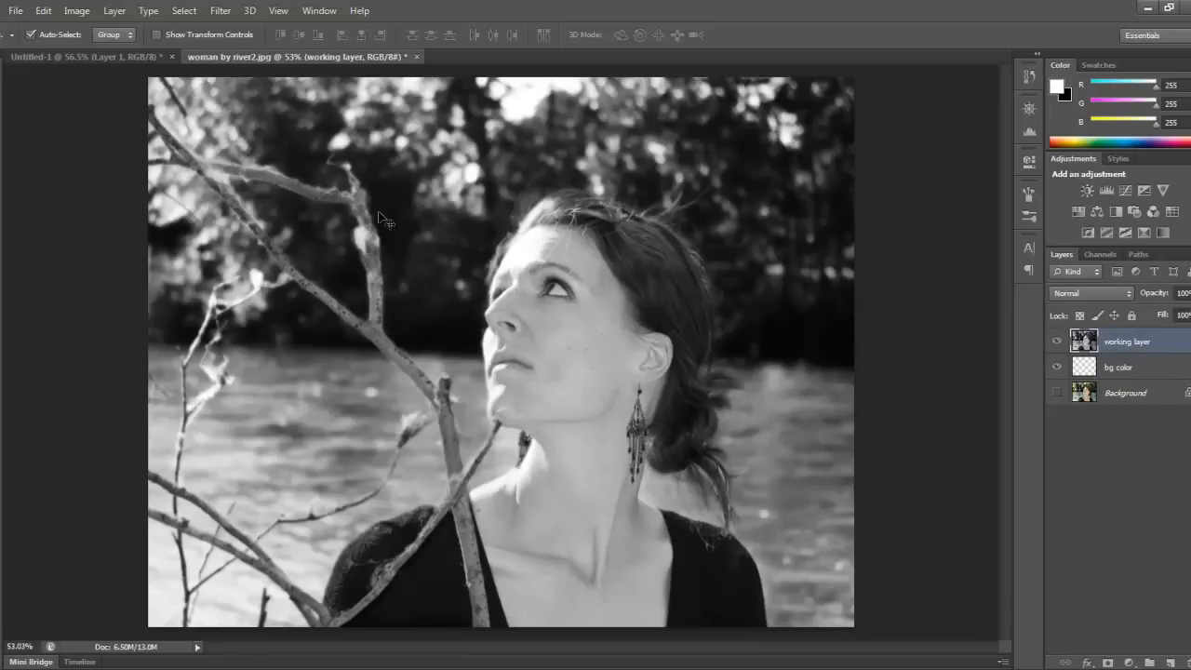
pyautogui.click(1056, 340)
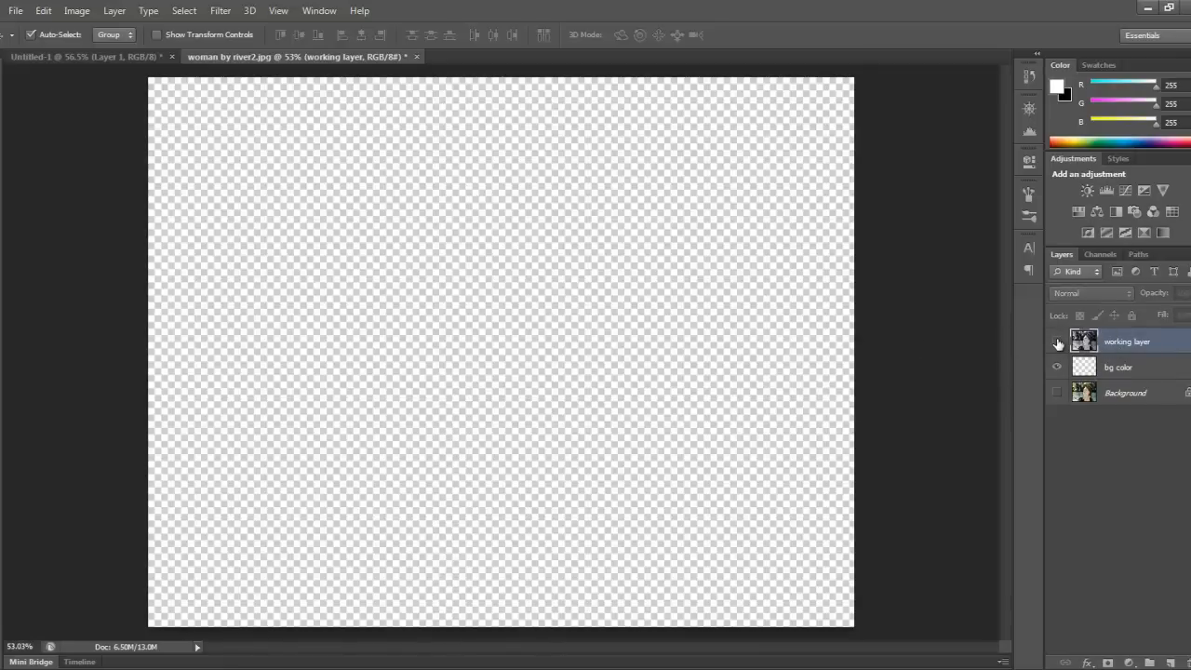
pyautogui.click(1056, 341)
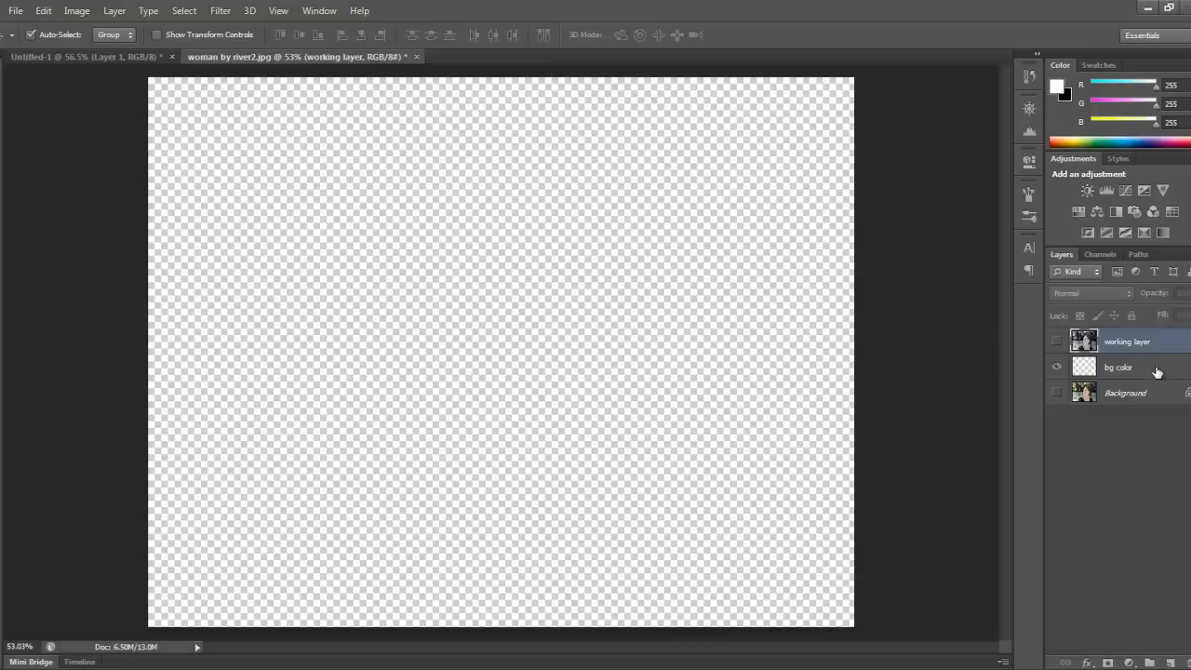
pyautogui.click(76, 10)
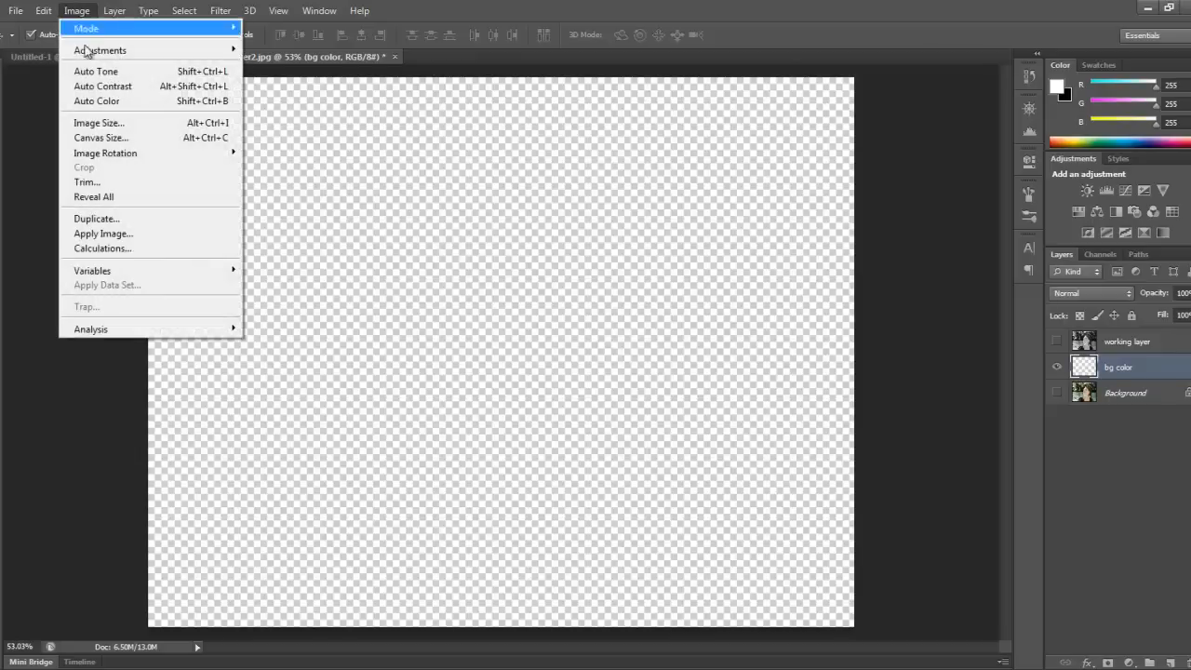
pyautogui.click(43, 10)
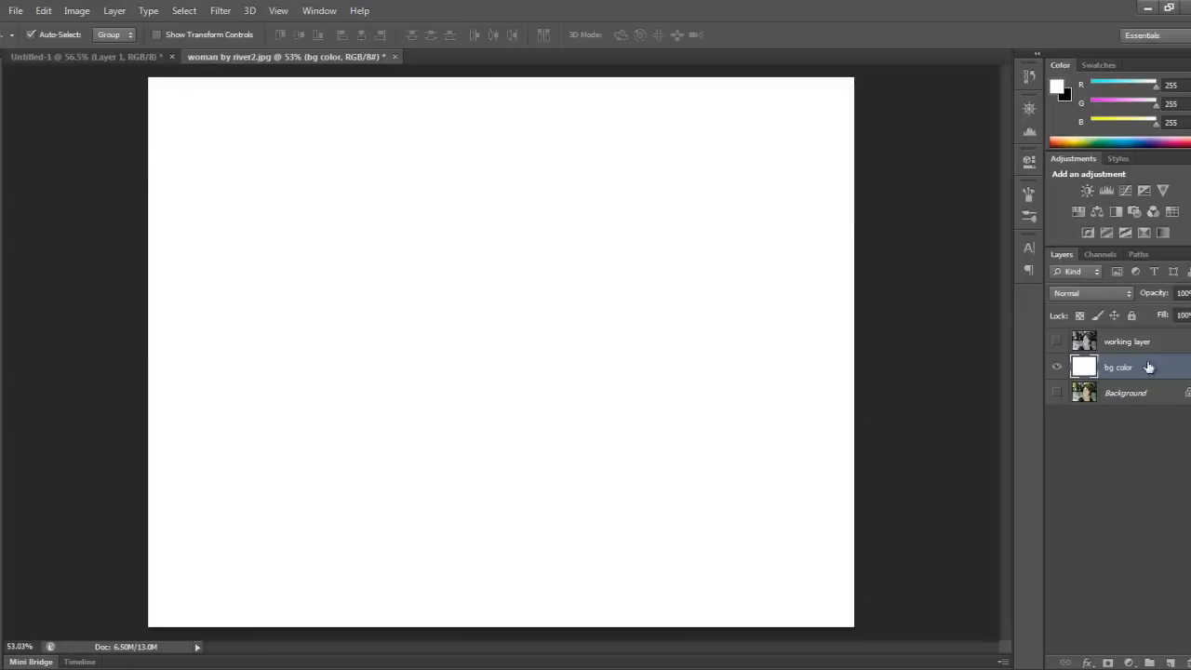
pyautogui.click(1127, 341)
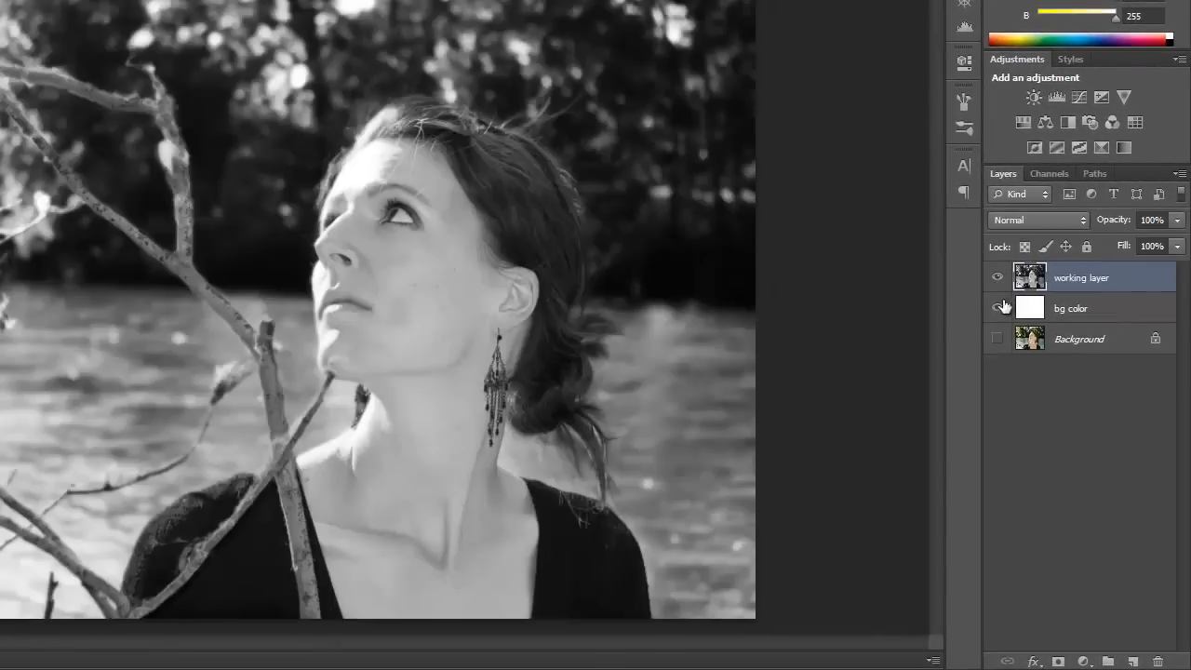
# Step: Add a black layer mask to the working layer, leaving only white visible
pyautogui.click(997, 308)
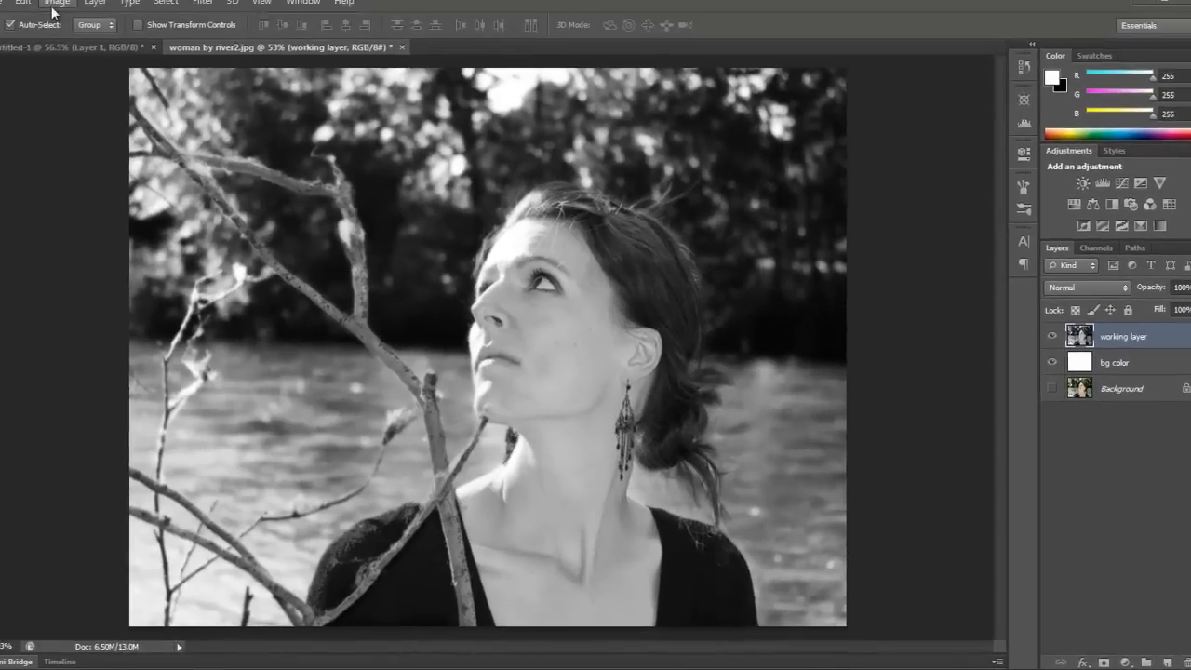
pyautogui.click(114, 11)
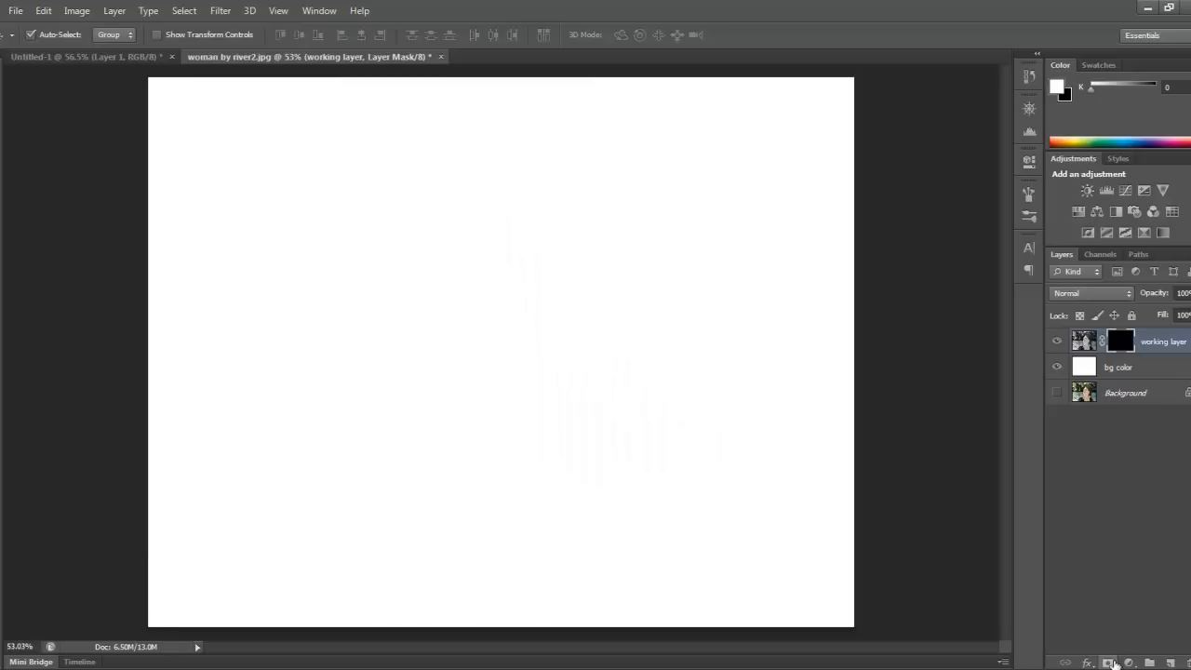
pyautogui.click(1056, 341)
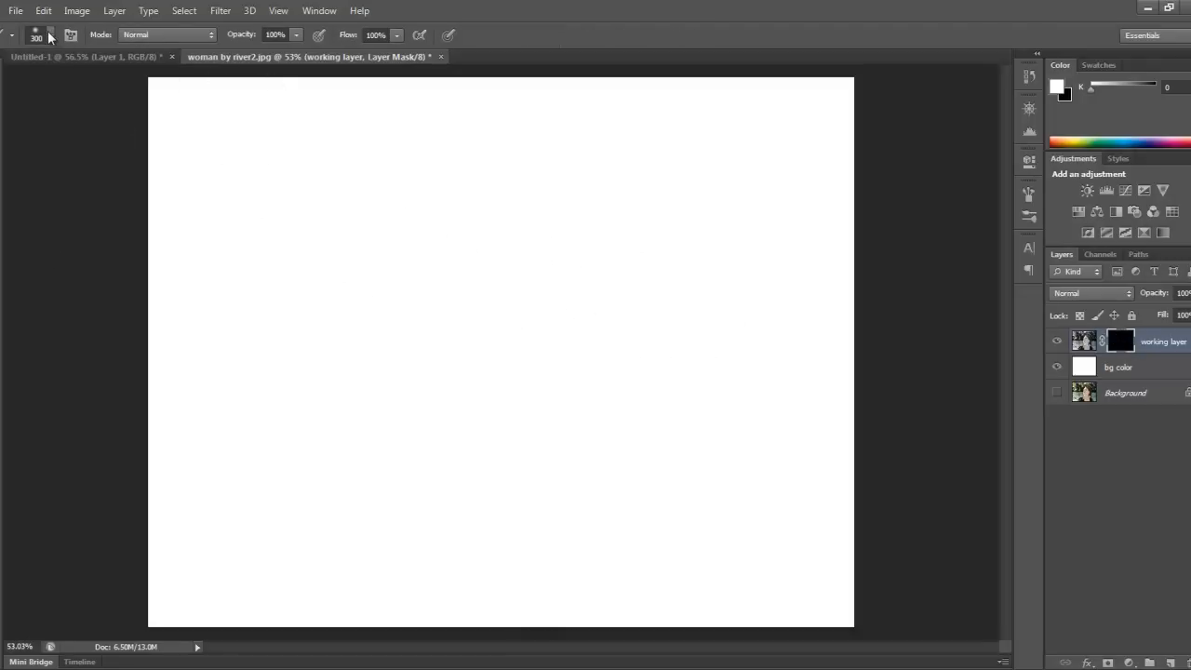
# Step: Resize the brush and paint the mask, leaving two soft dark streaks on white
pyautogui.click(53, 35)
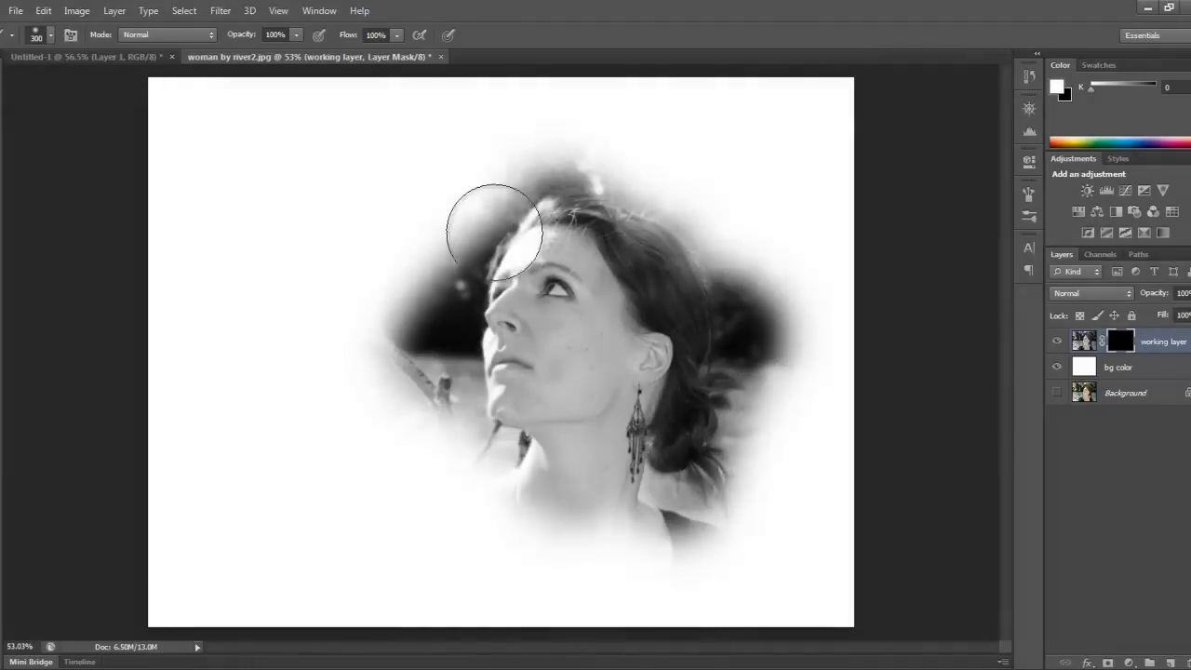
pyautogui.moveTo(494, 230); pyautogui.dragTo(668, 542)
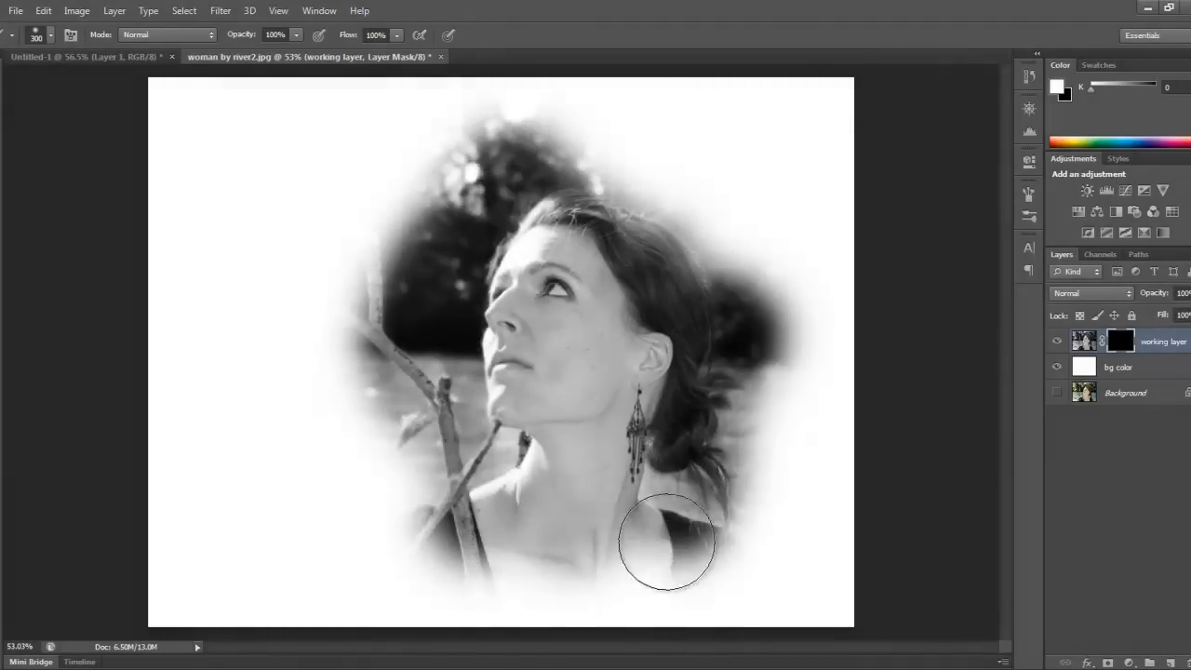
pyautogui.moveTo(668, 542); pyautogui.dragTo(445, 250)
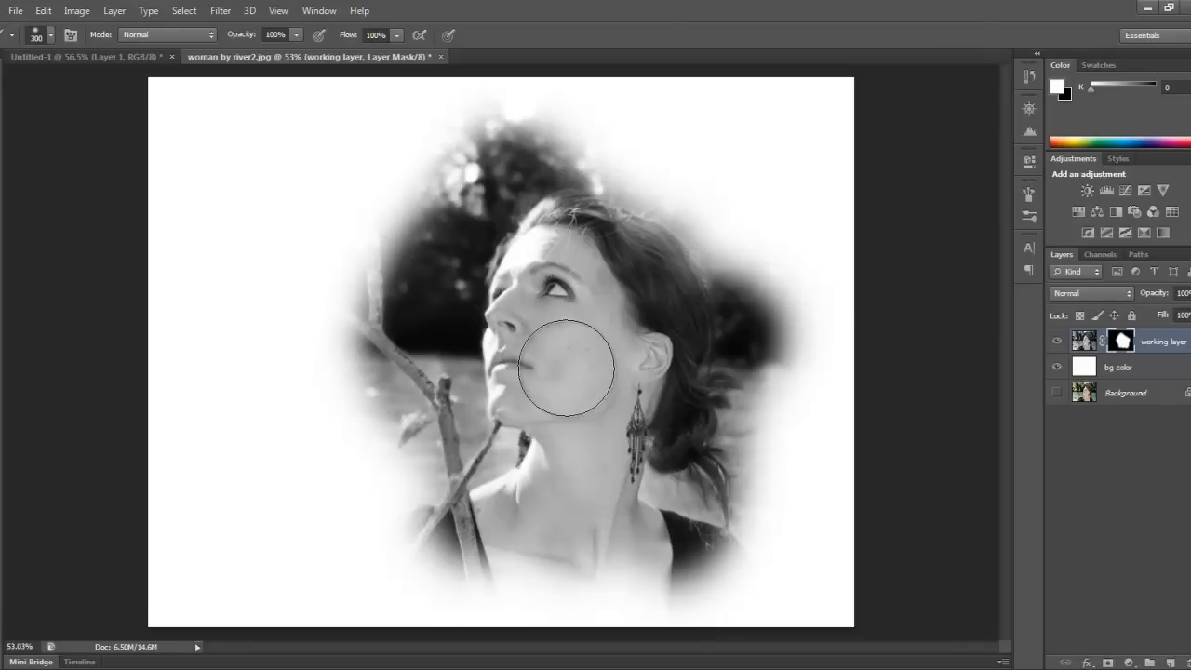
pyautogui.moveTo(569, 361)
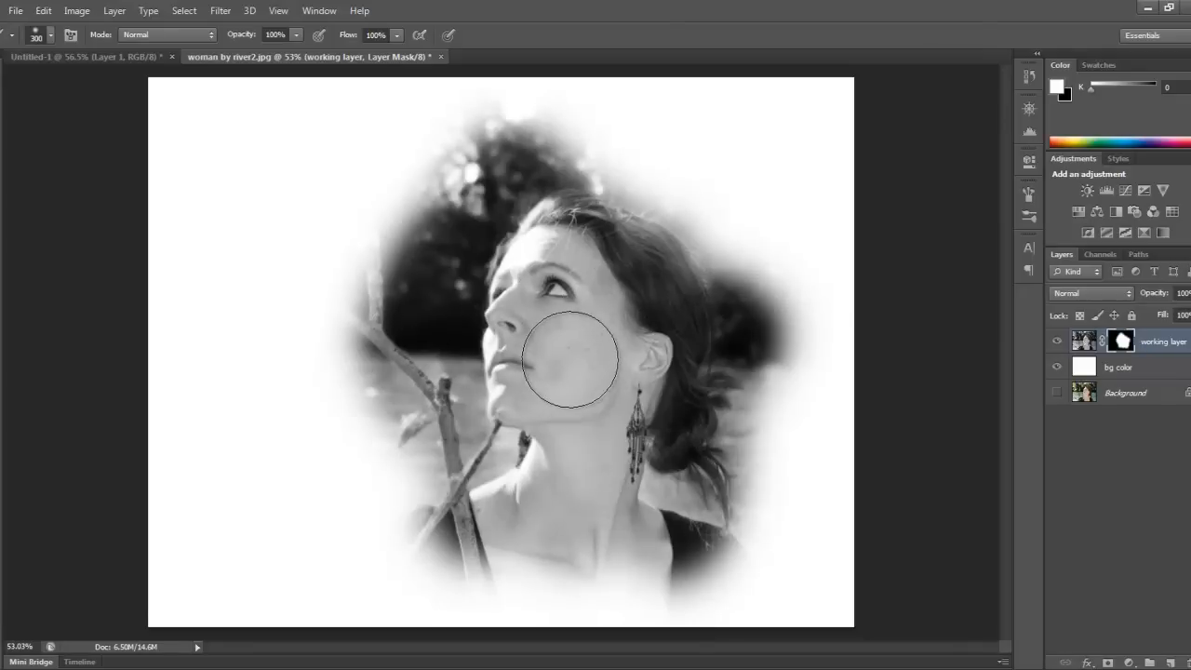
pyautogui.moveTo(570, 361); pyautogui.dragTo(526, 235)
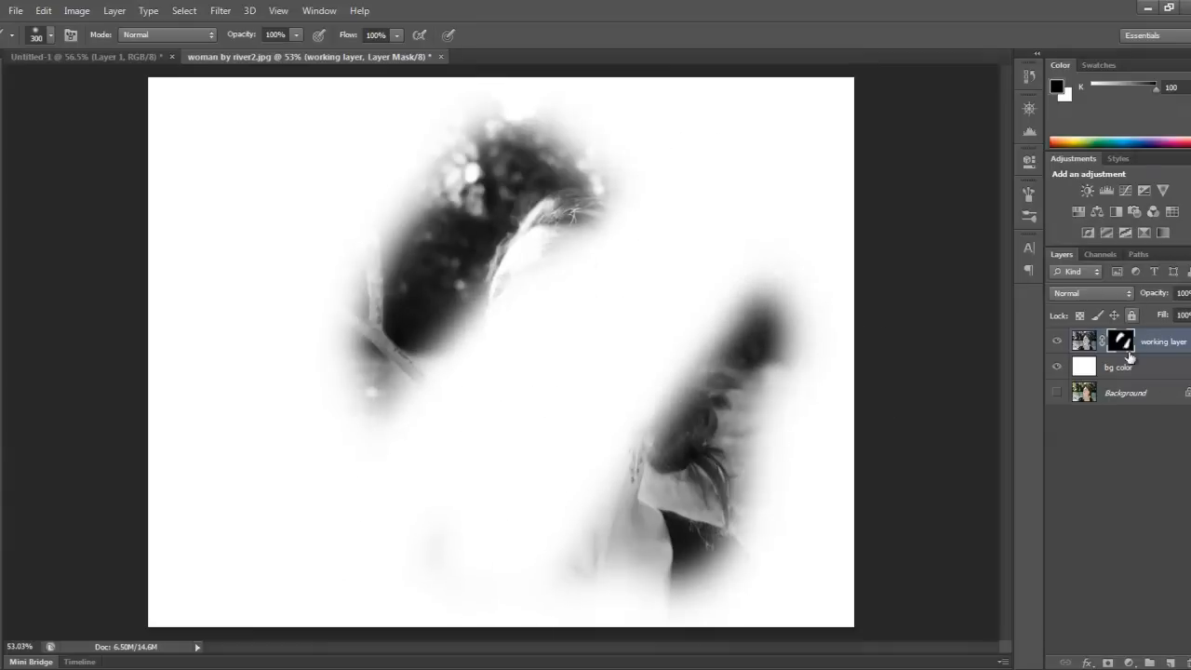
# Step: Hide bg color, show Background, and paint the mask to reveal face and neck
pyautogui.click(1056, 367)
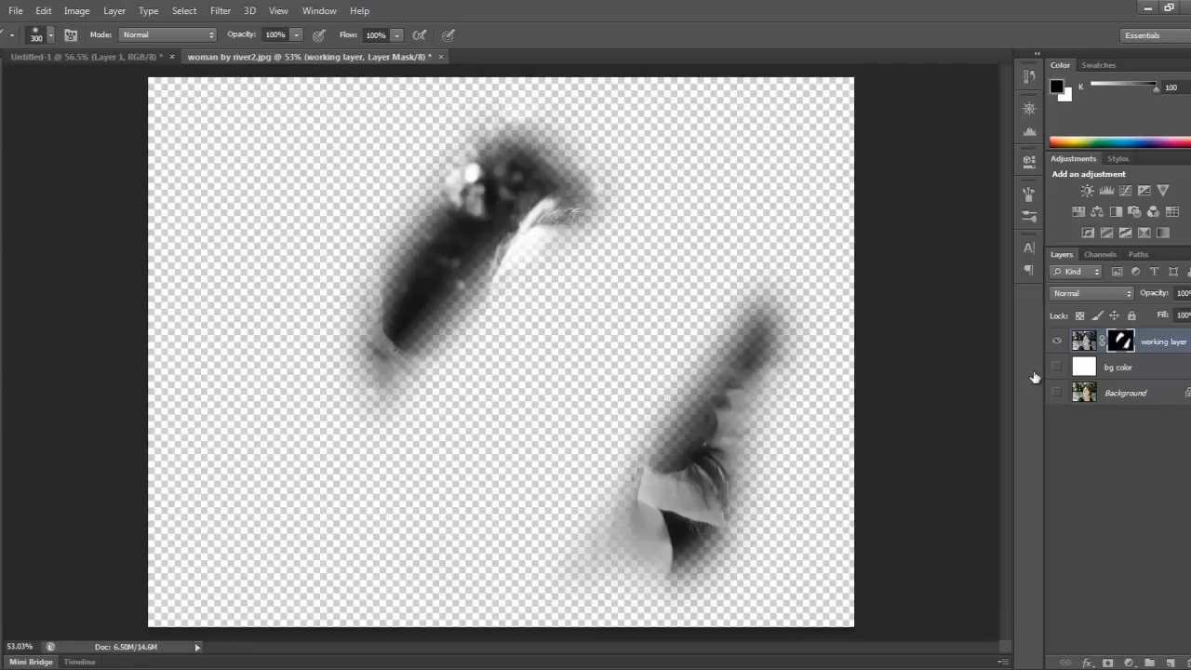
pyautogui.moveTo(458, 154)
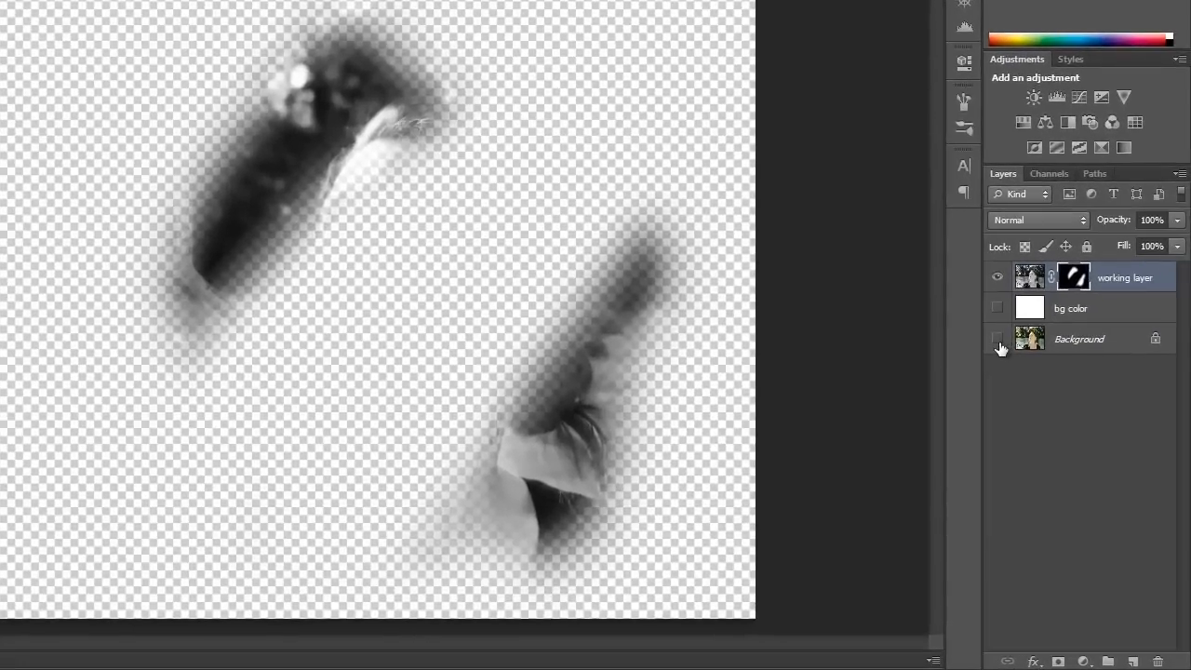
pyautogui.click(996, 338)
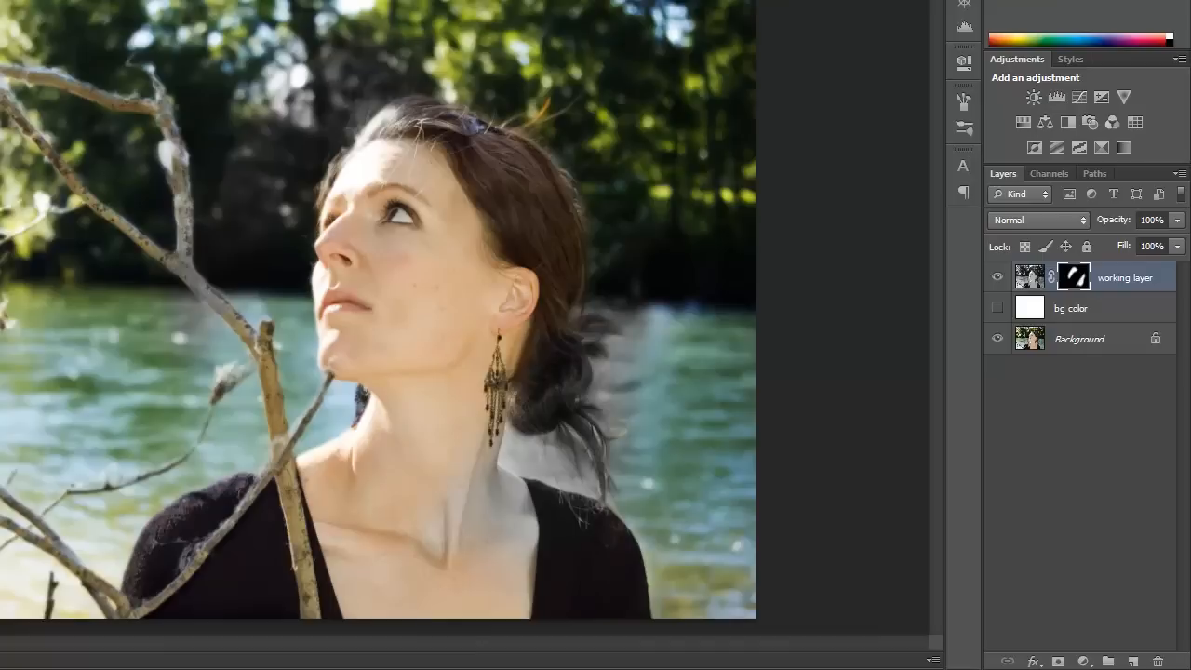
pyautogui.moveTo(391, 186); pyautogui.dragTo(484, 279)
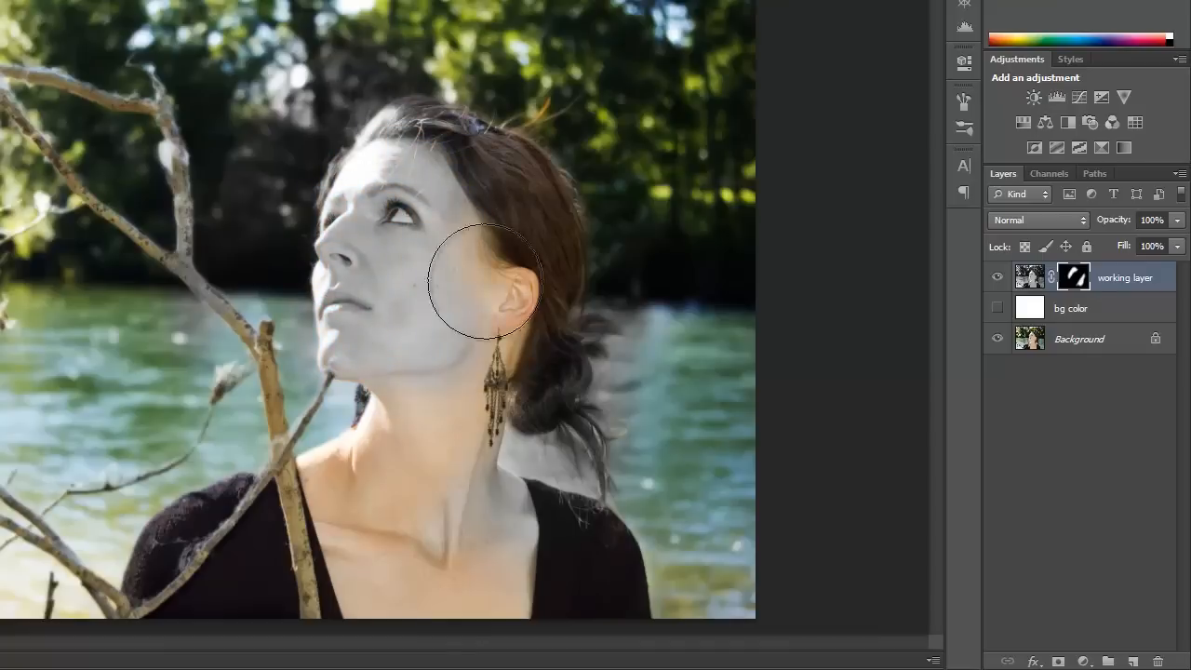
pyautogui.moveTo(484, 279); pyautogui.dragTo(242, 521)
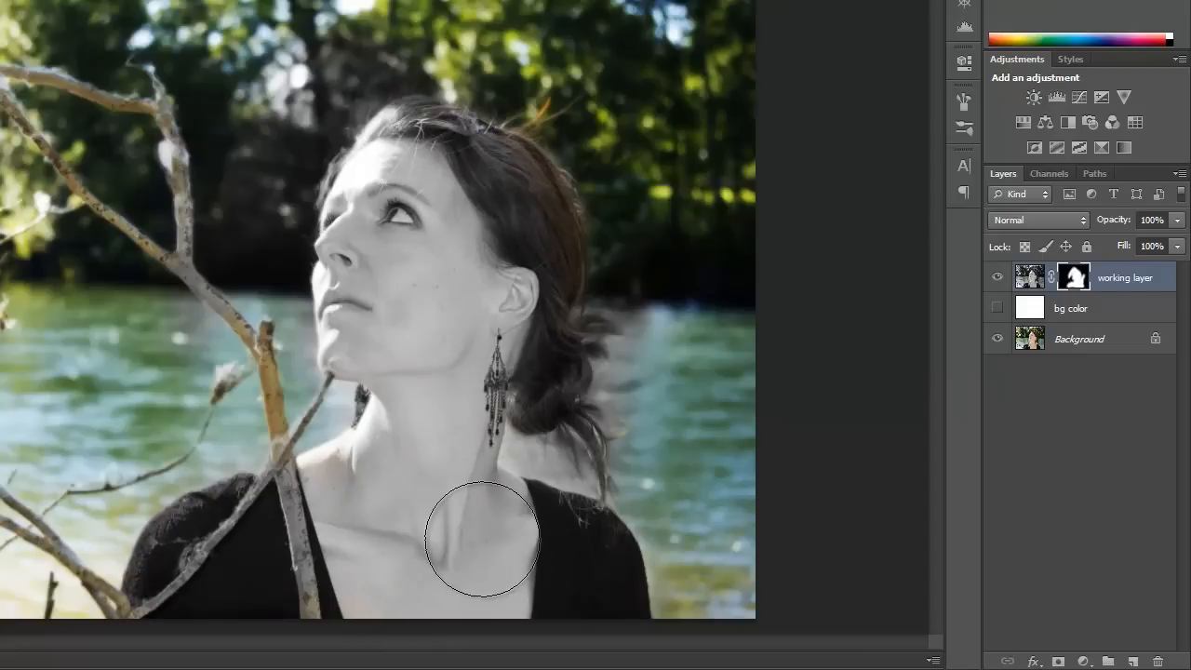
pyautogui.moveTo(491, 491)
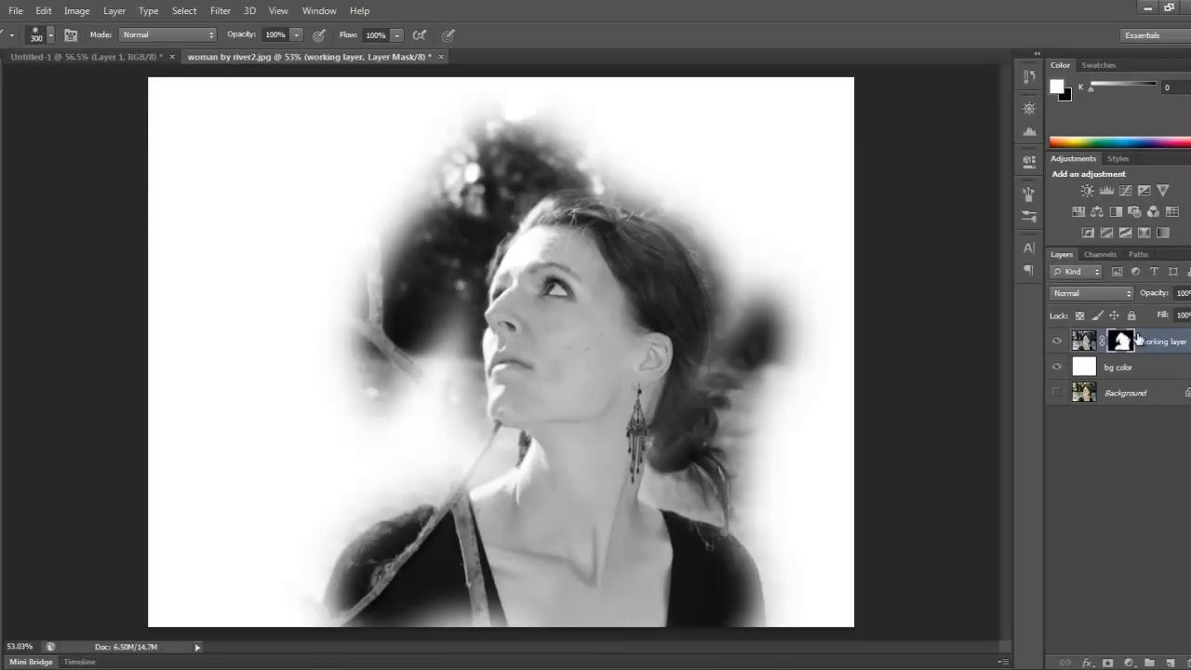
pyautogui.moveTo(35, 10)
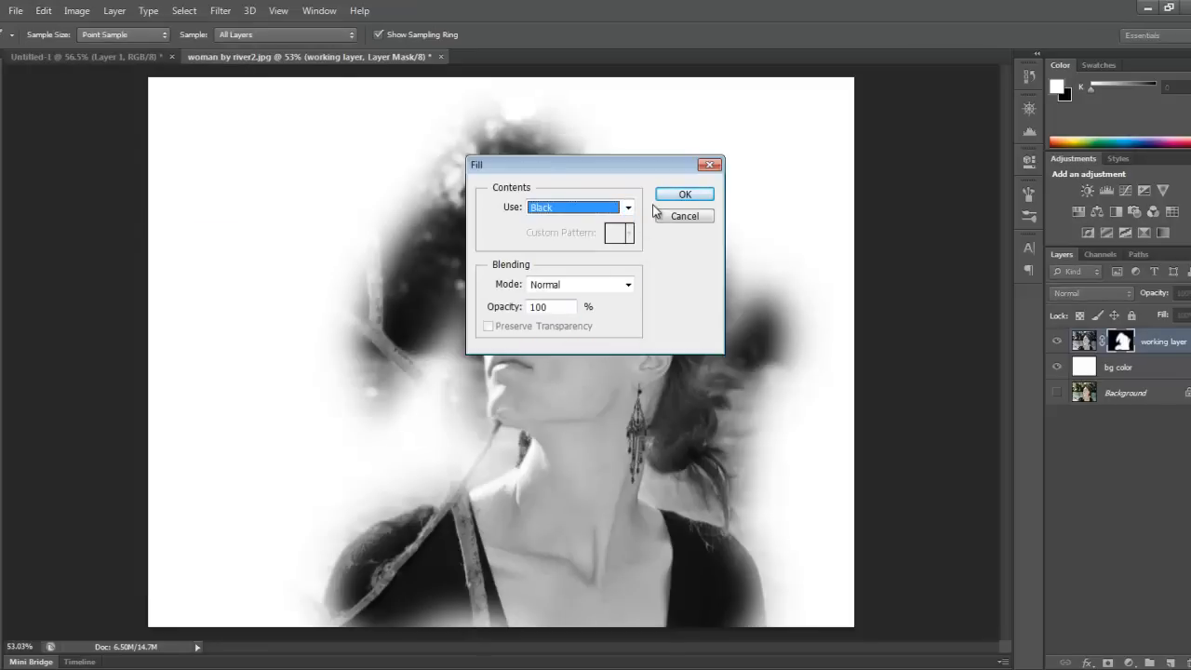
# Step: Fill the working layer's mask with black, clearing the canvas to plain white
pyautogui.click(684, 193)
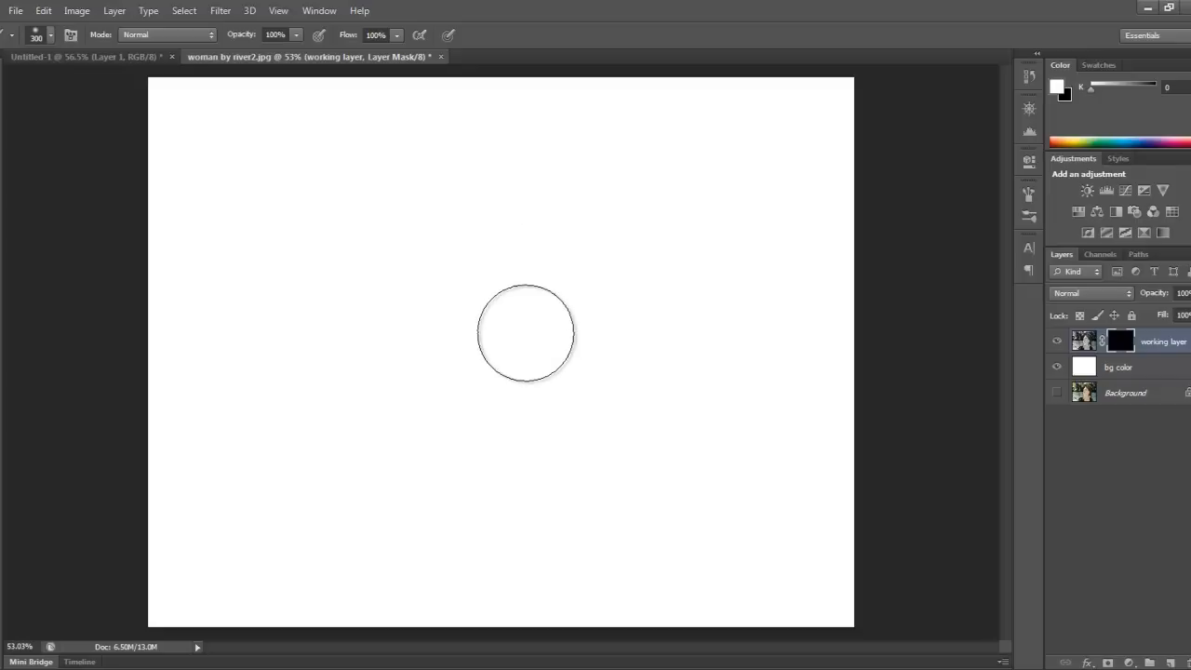
pyautogui.click(51, 39)
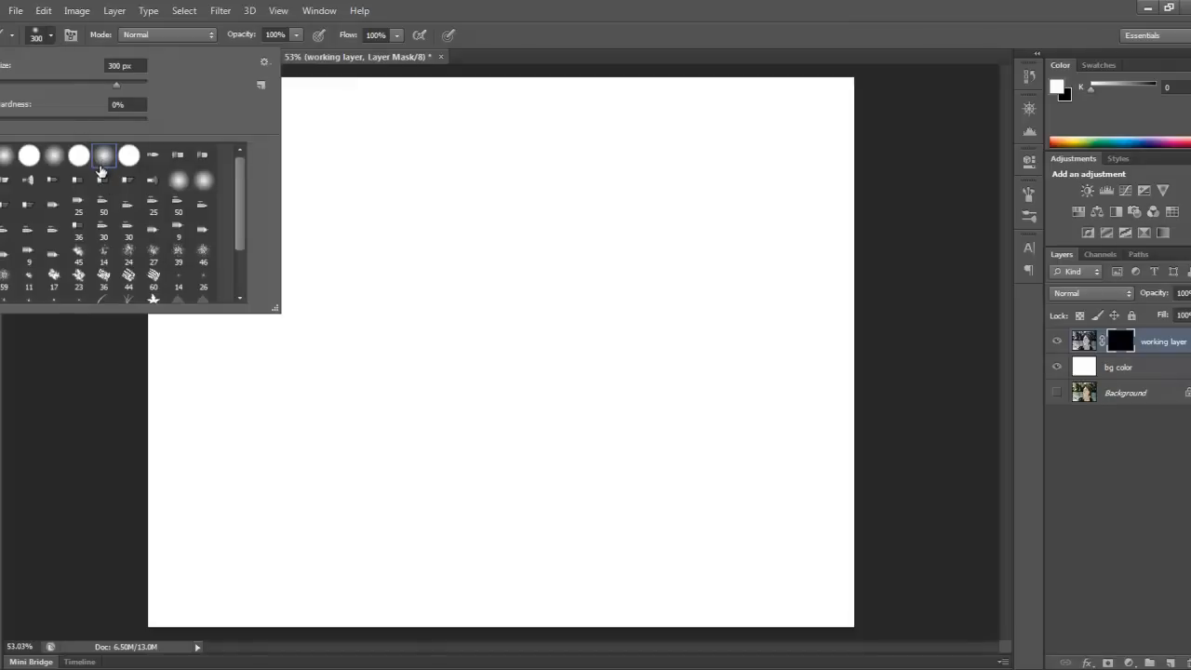
pyautogui.moveTo(105, 184)
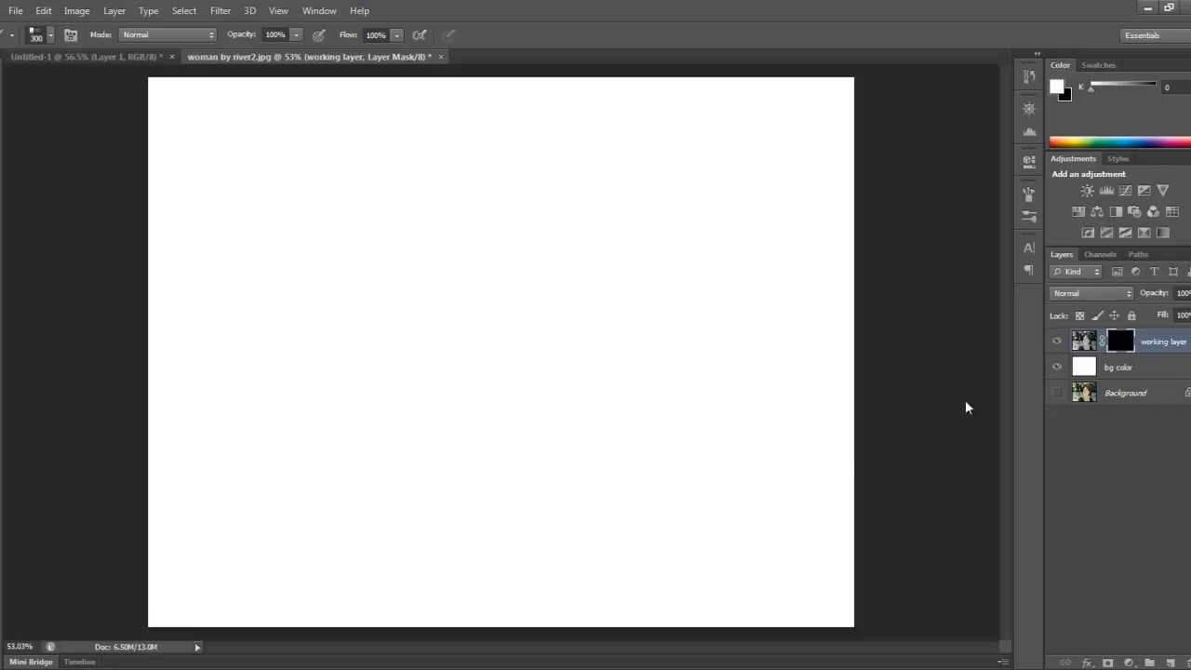
# Step: Set the foreground to white and hatch the mask over the face, forehead and hairline
pyautogui.click(1056, 86)
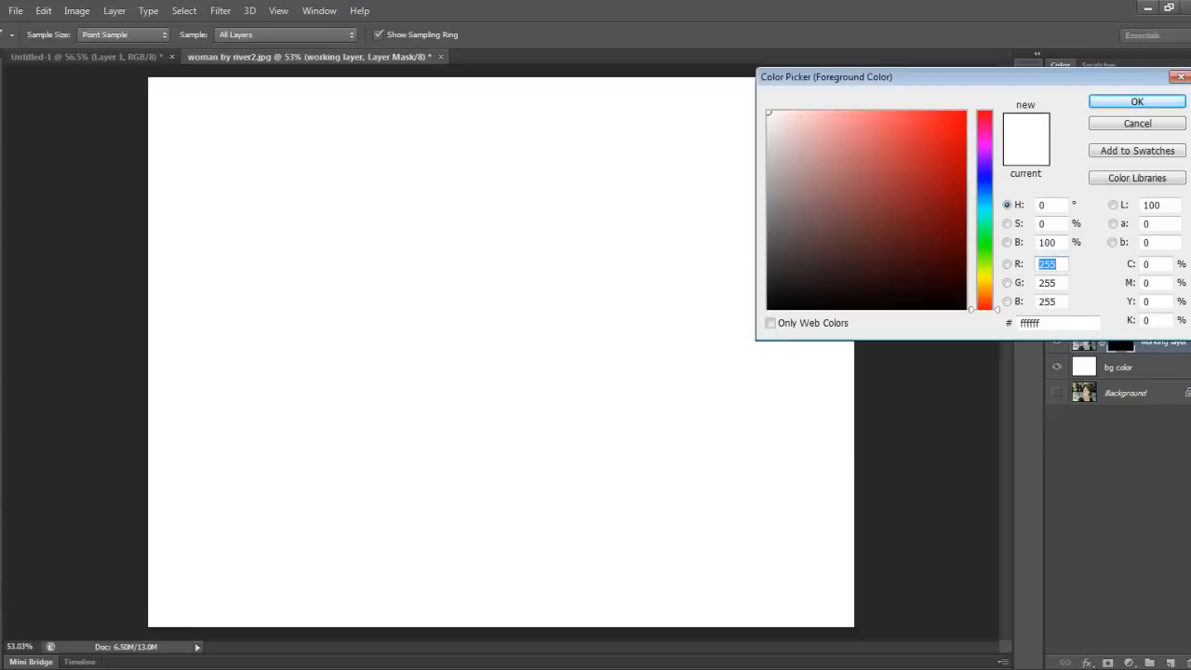
pyautogui.click(1137, 101)
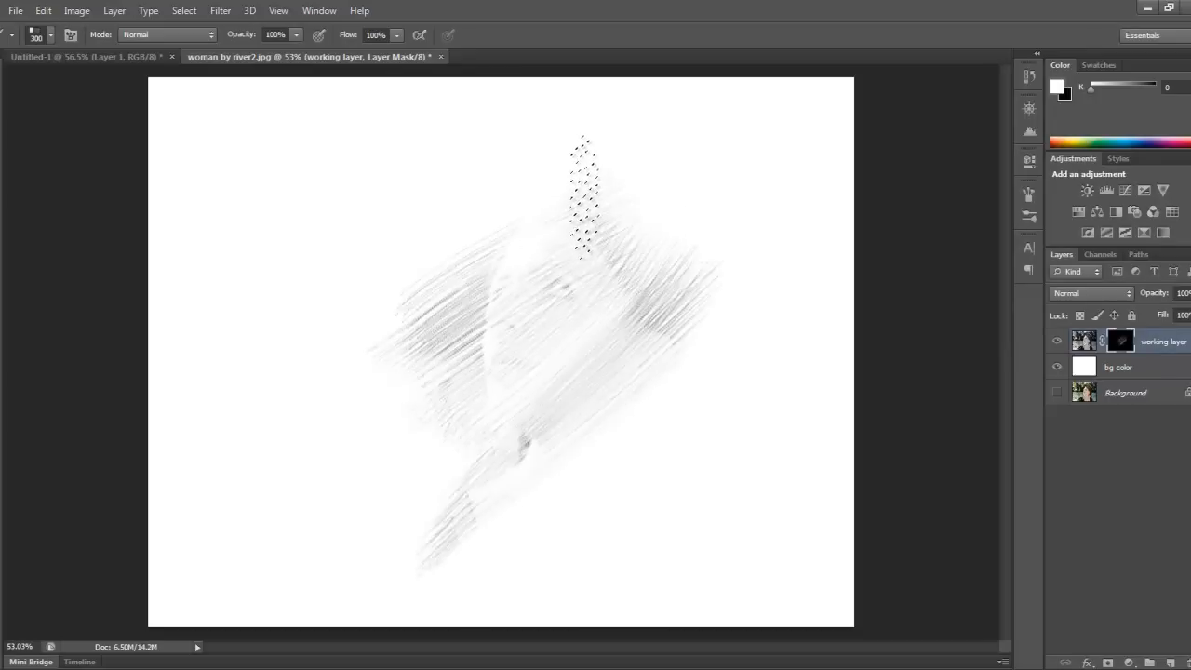
pyautogui.moveTo(583, 195); pyautogui.dragTo(712, 307)
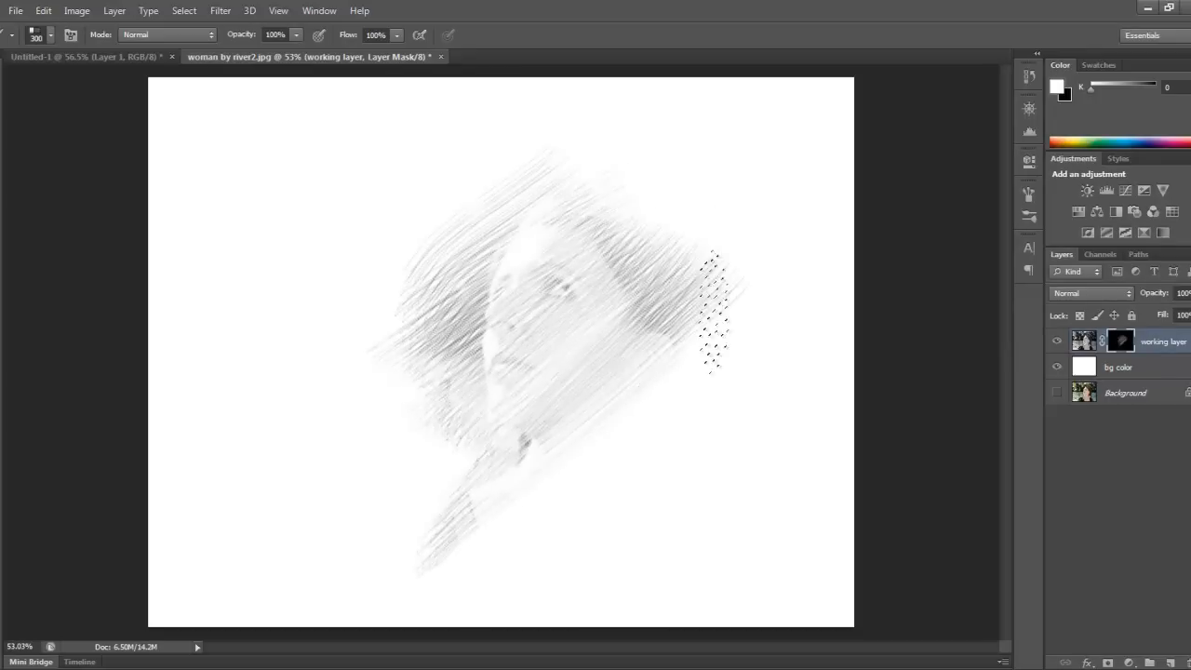
pyautogui.moveTo(712, 316); pyautogui.dragTo(456, 587)
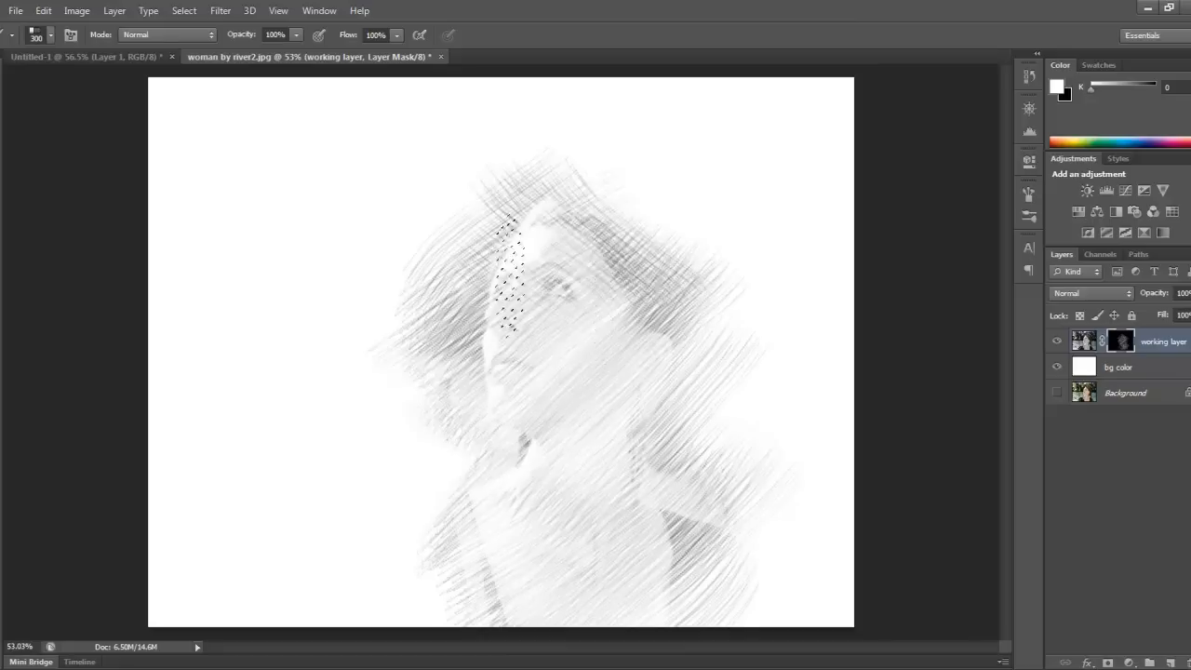
pyautogui.moveTo(512, 269); pyautogui.dragTo(488, 242)
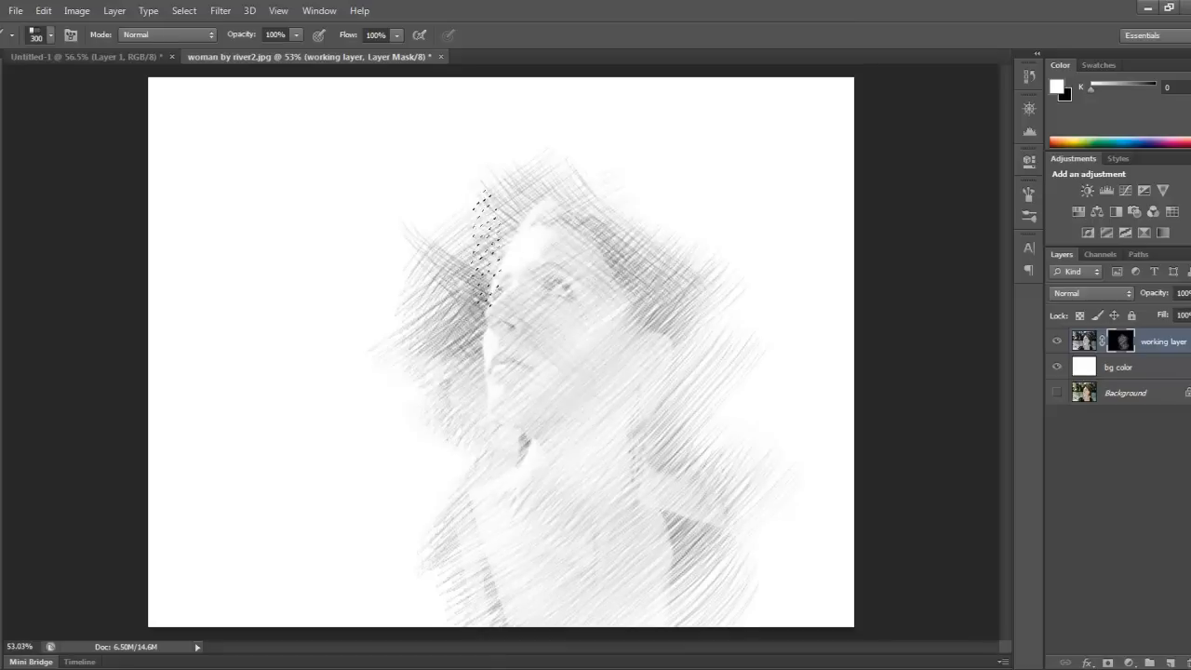
pyautogui.moveTo(488, 242); pyautogui.dragTo(516, 363)
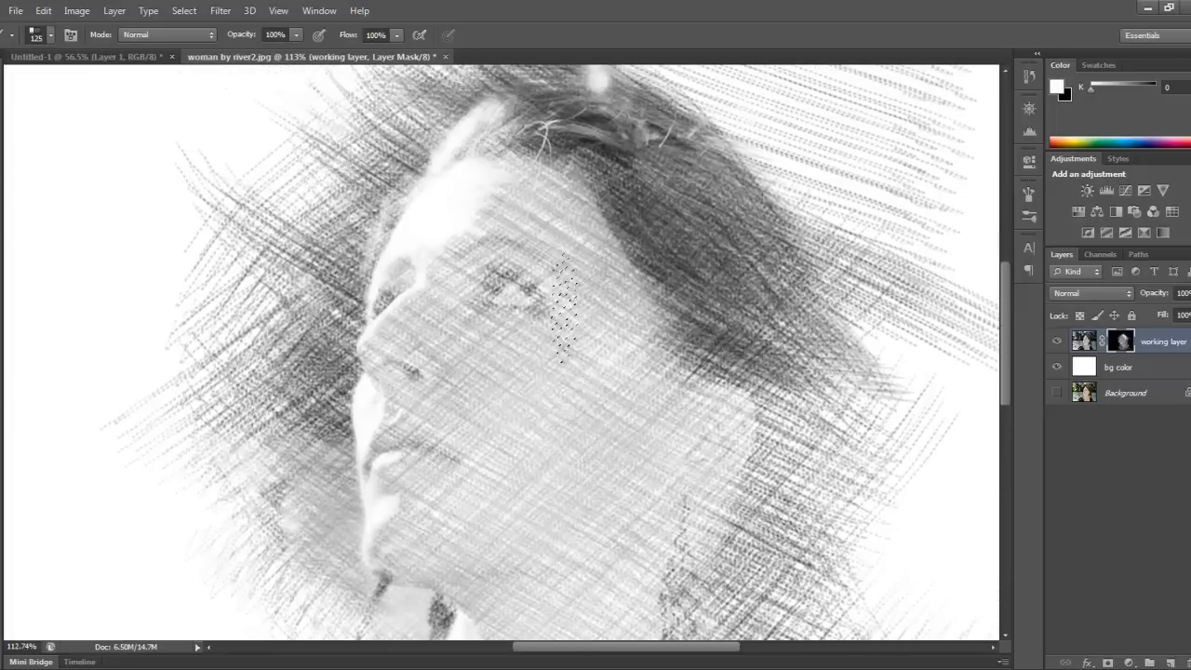
# Step: Add denser white hatch strokes over the cheek and forehead on the mask
pyautogui.moveTo(563, 316); pyautogui.dragTo(465, 358)
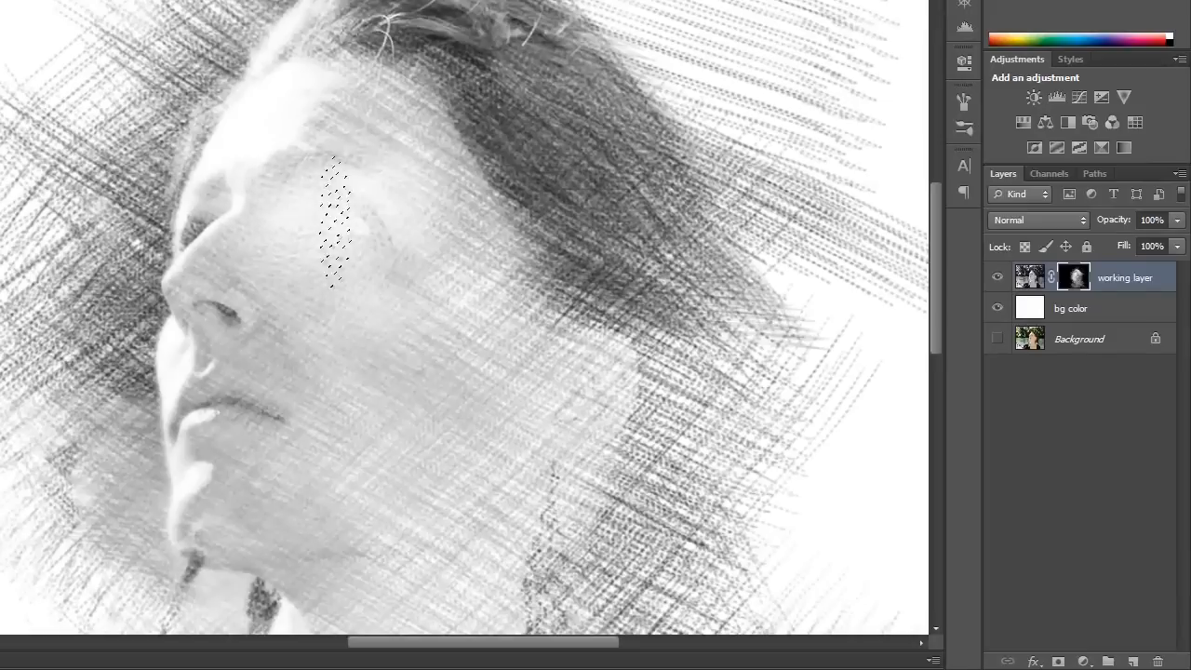
pyautogui.moveTo(335, 214); pyautogui.dragTo(423, 265)
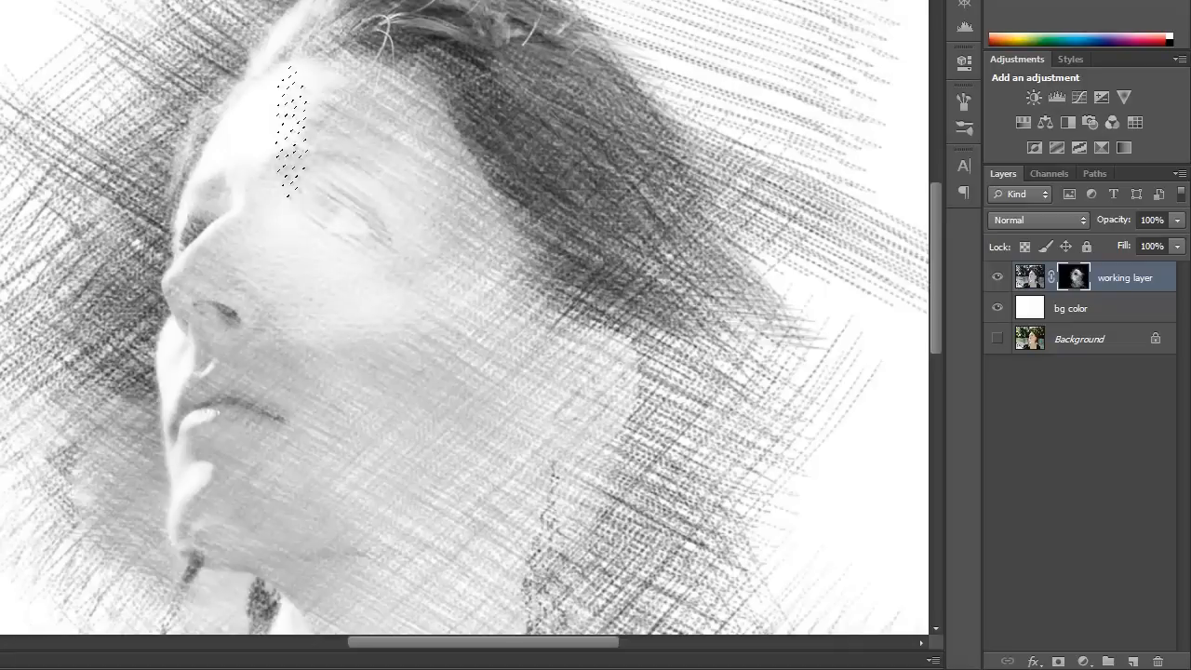
pyautogui.moveTo(290, 131); pyautogui.dragTo(290, 326)
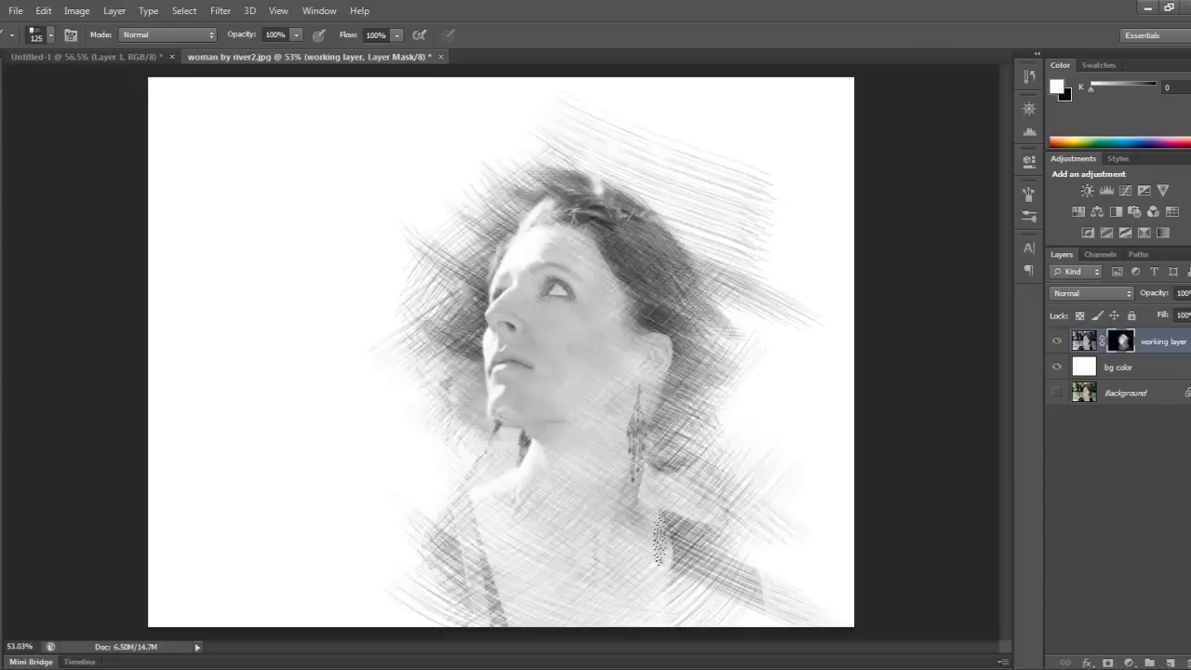
# Step: Hatch in the shoulder, lower-left dress area and a mark on the hair
pyautogui.moveTo(657, 544); pyautogui.dragTo(670, 614)
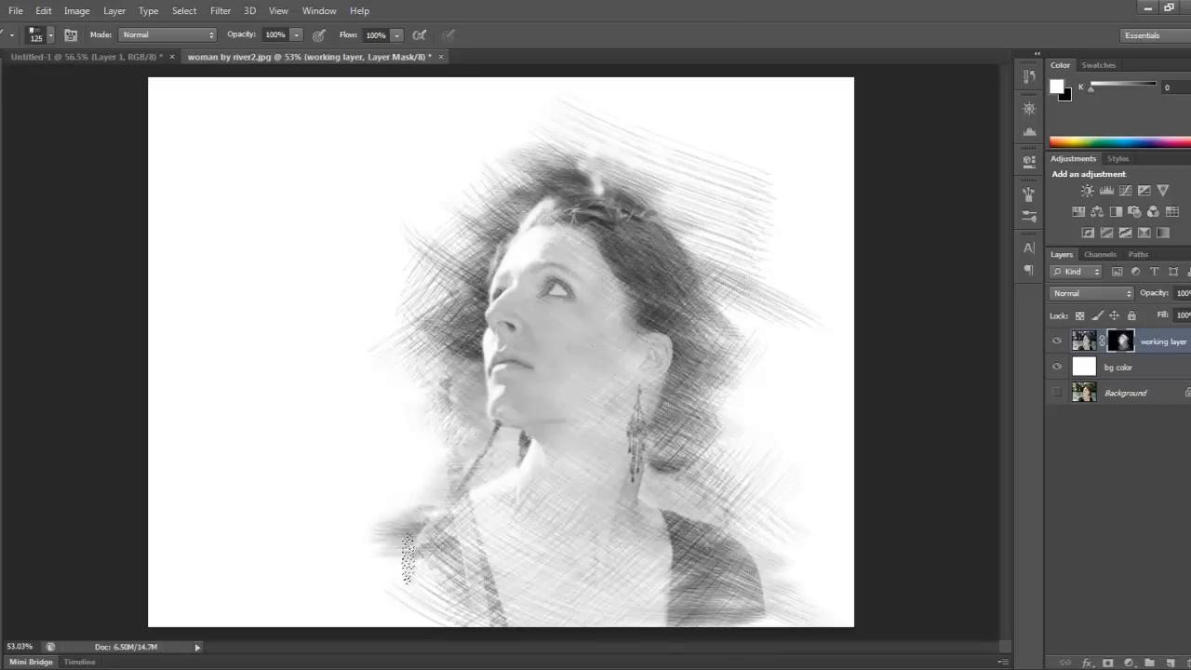
pyautogui.moveTo(409, 559); pyautogui.dragTo(428, 605)
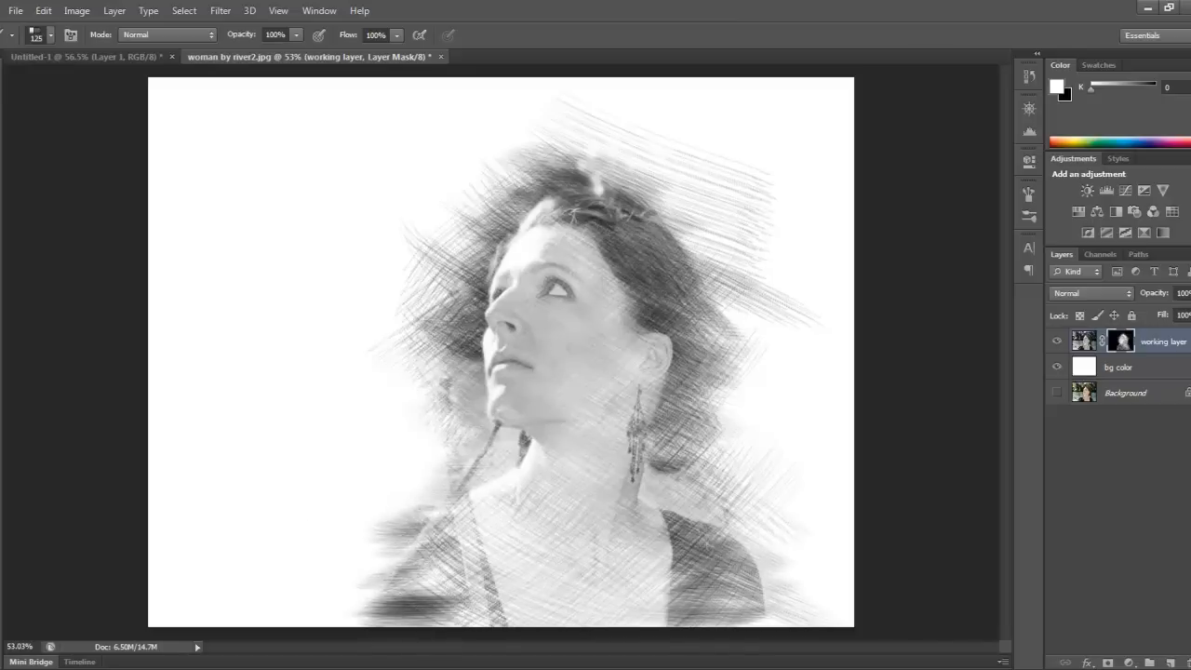
pyautogui.click(665, 298)
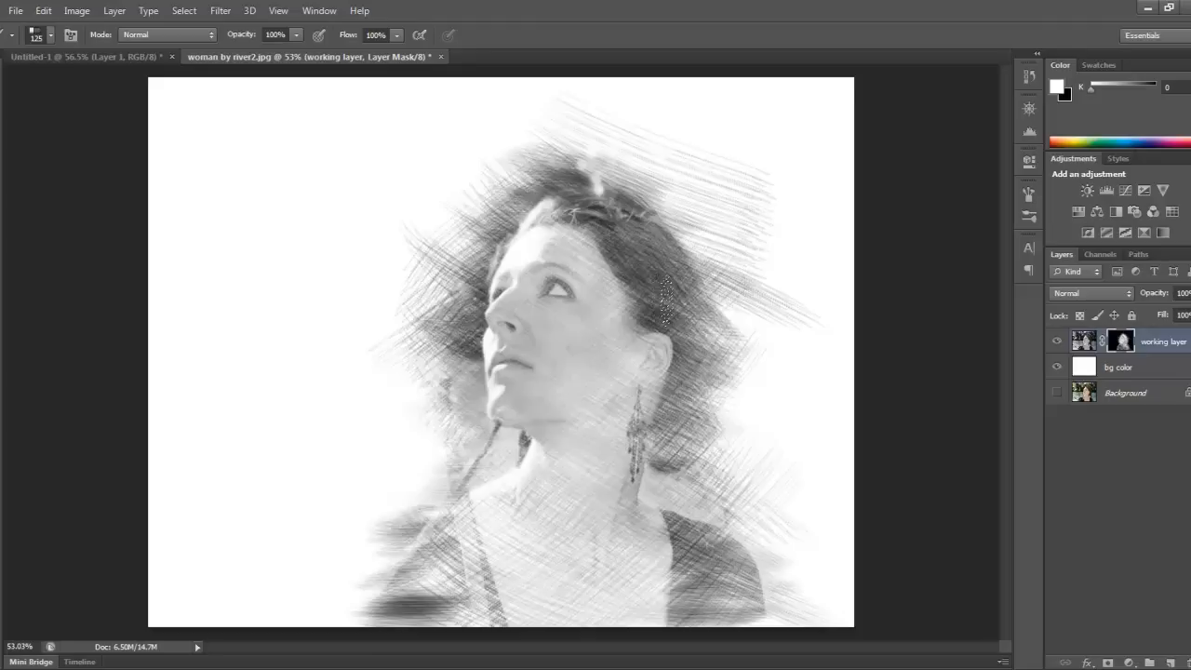